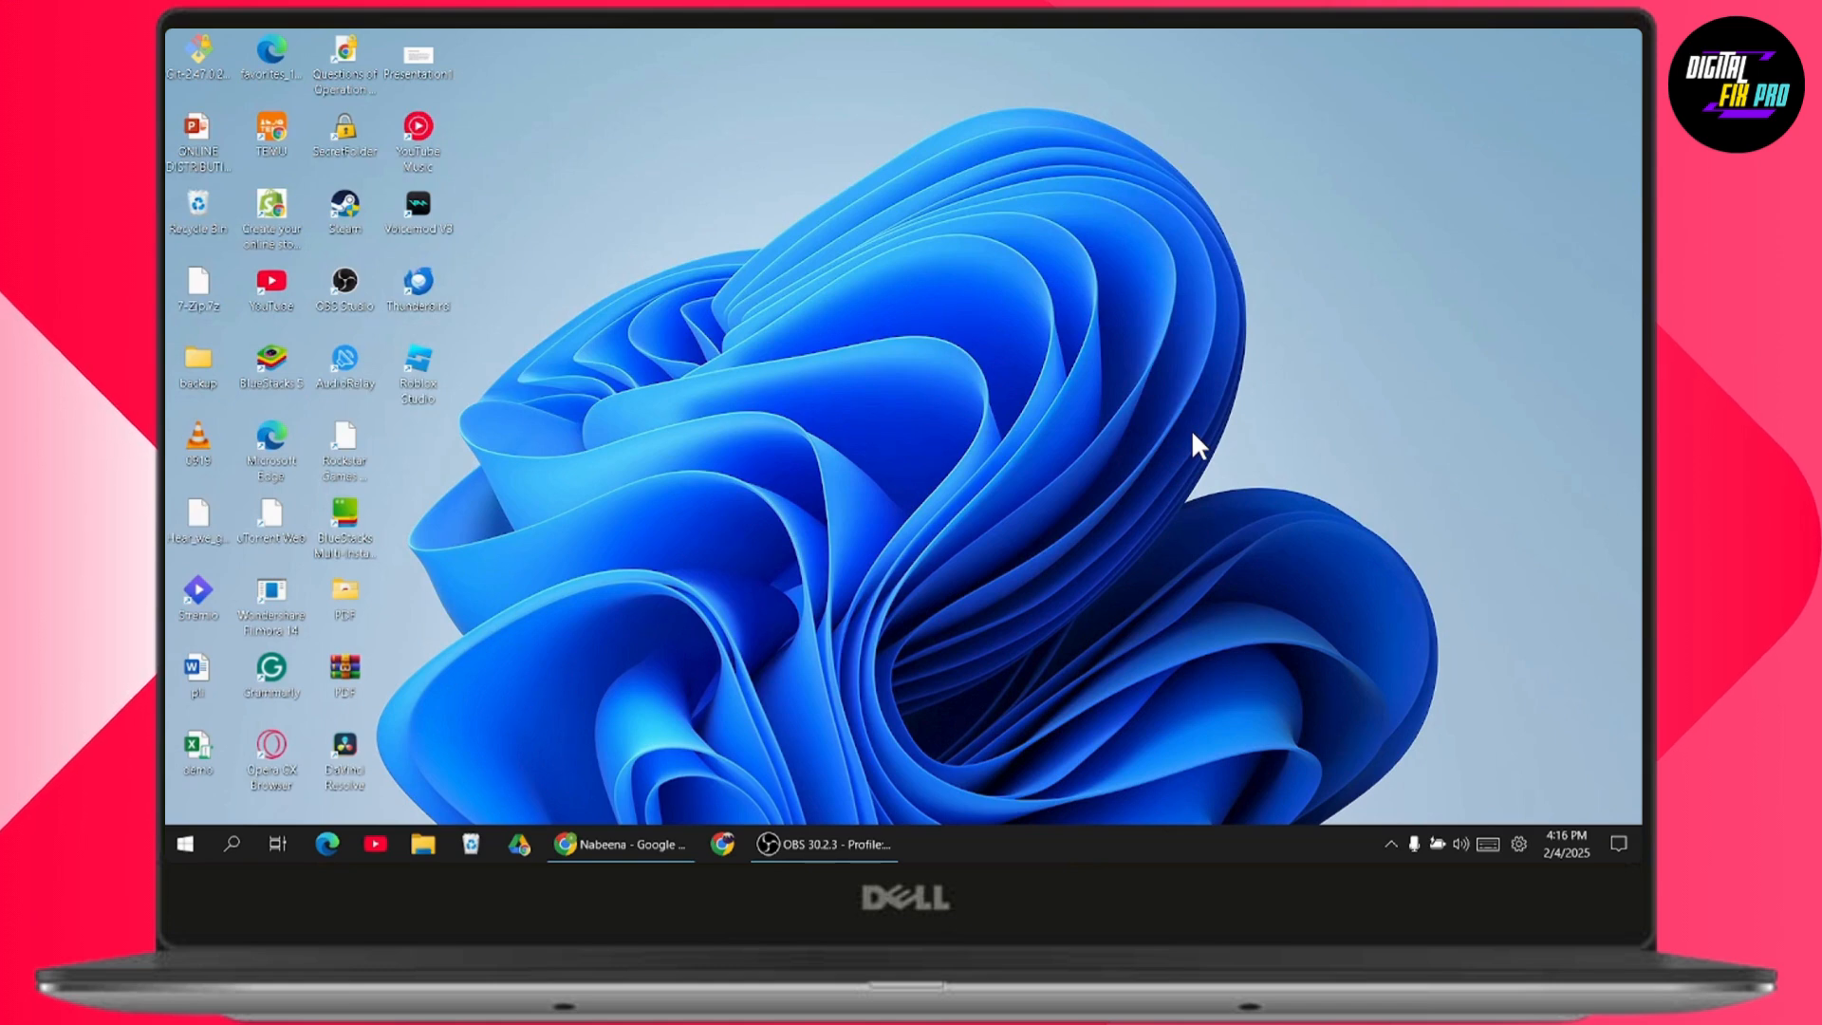
mouse_move(231, 843)
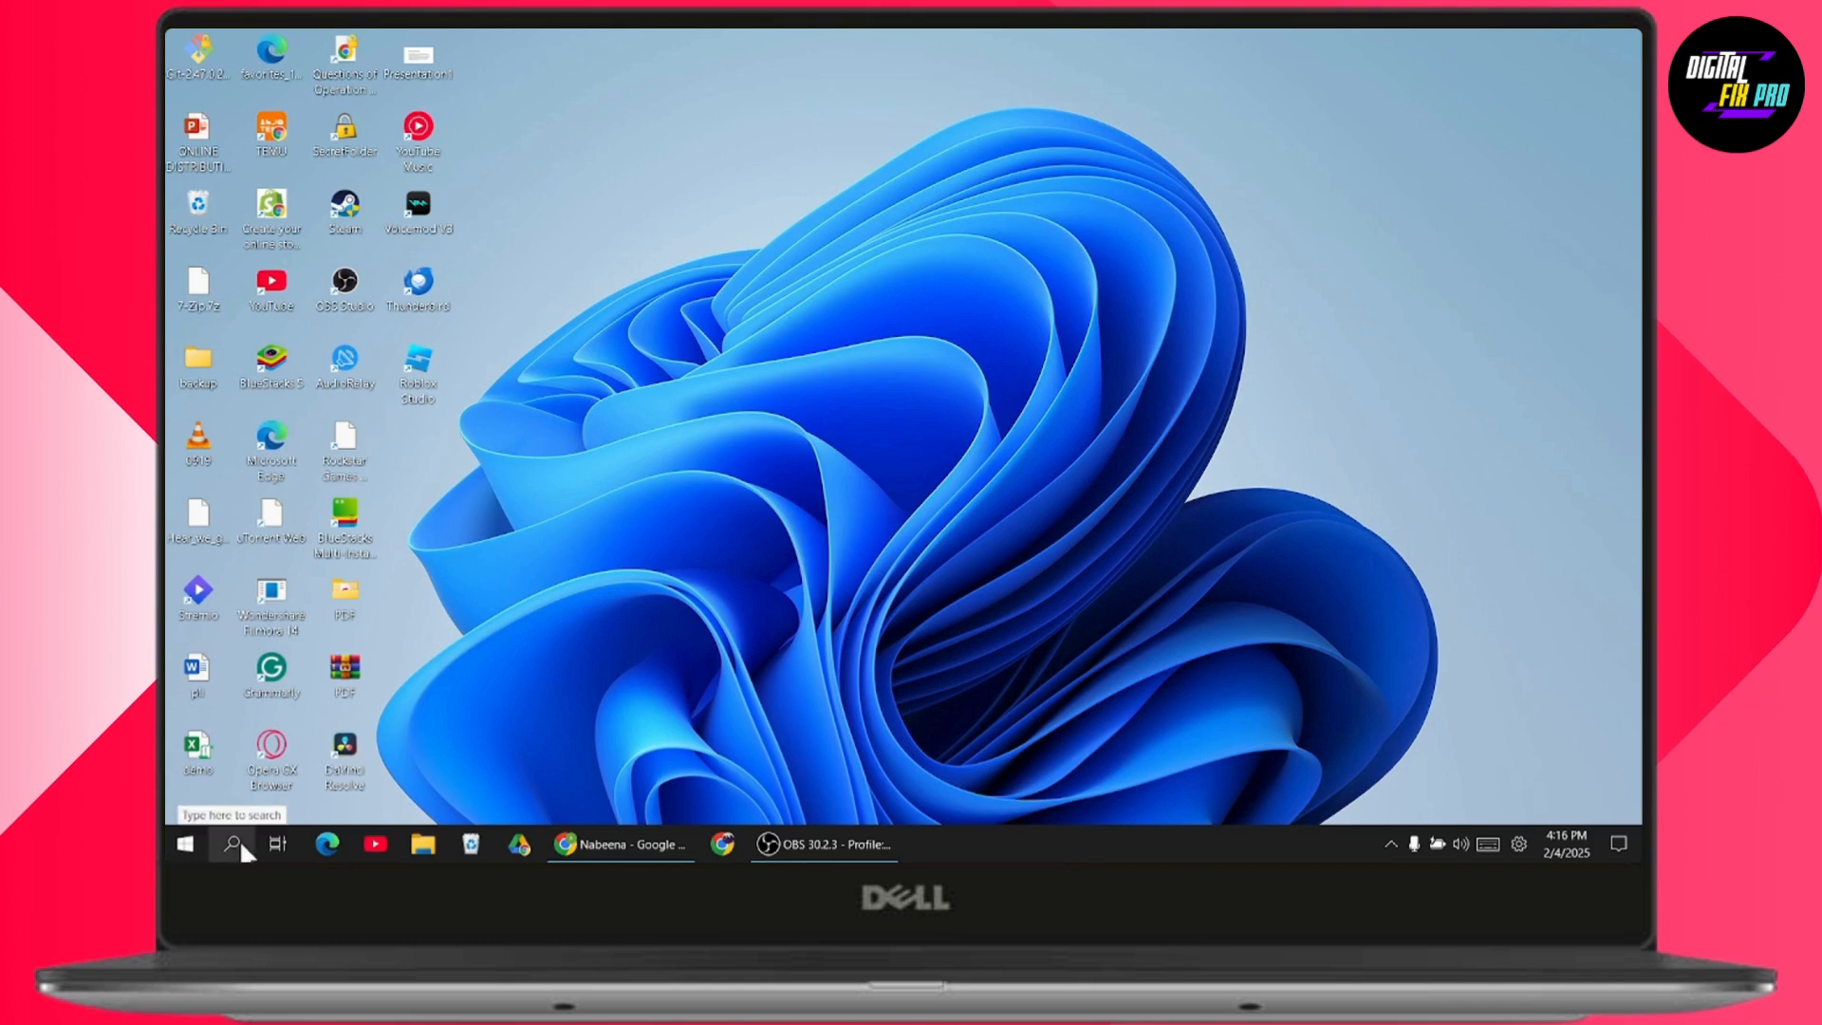
mouse_move(697, 323)
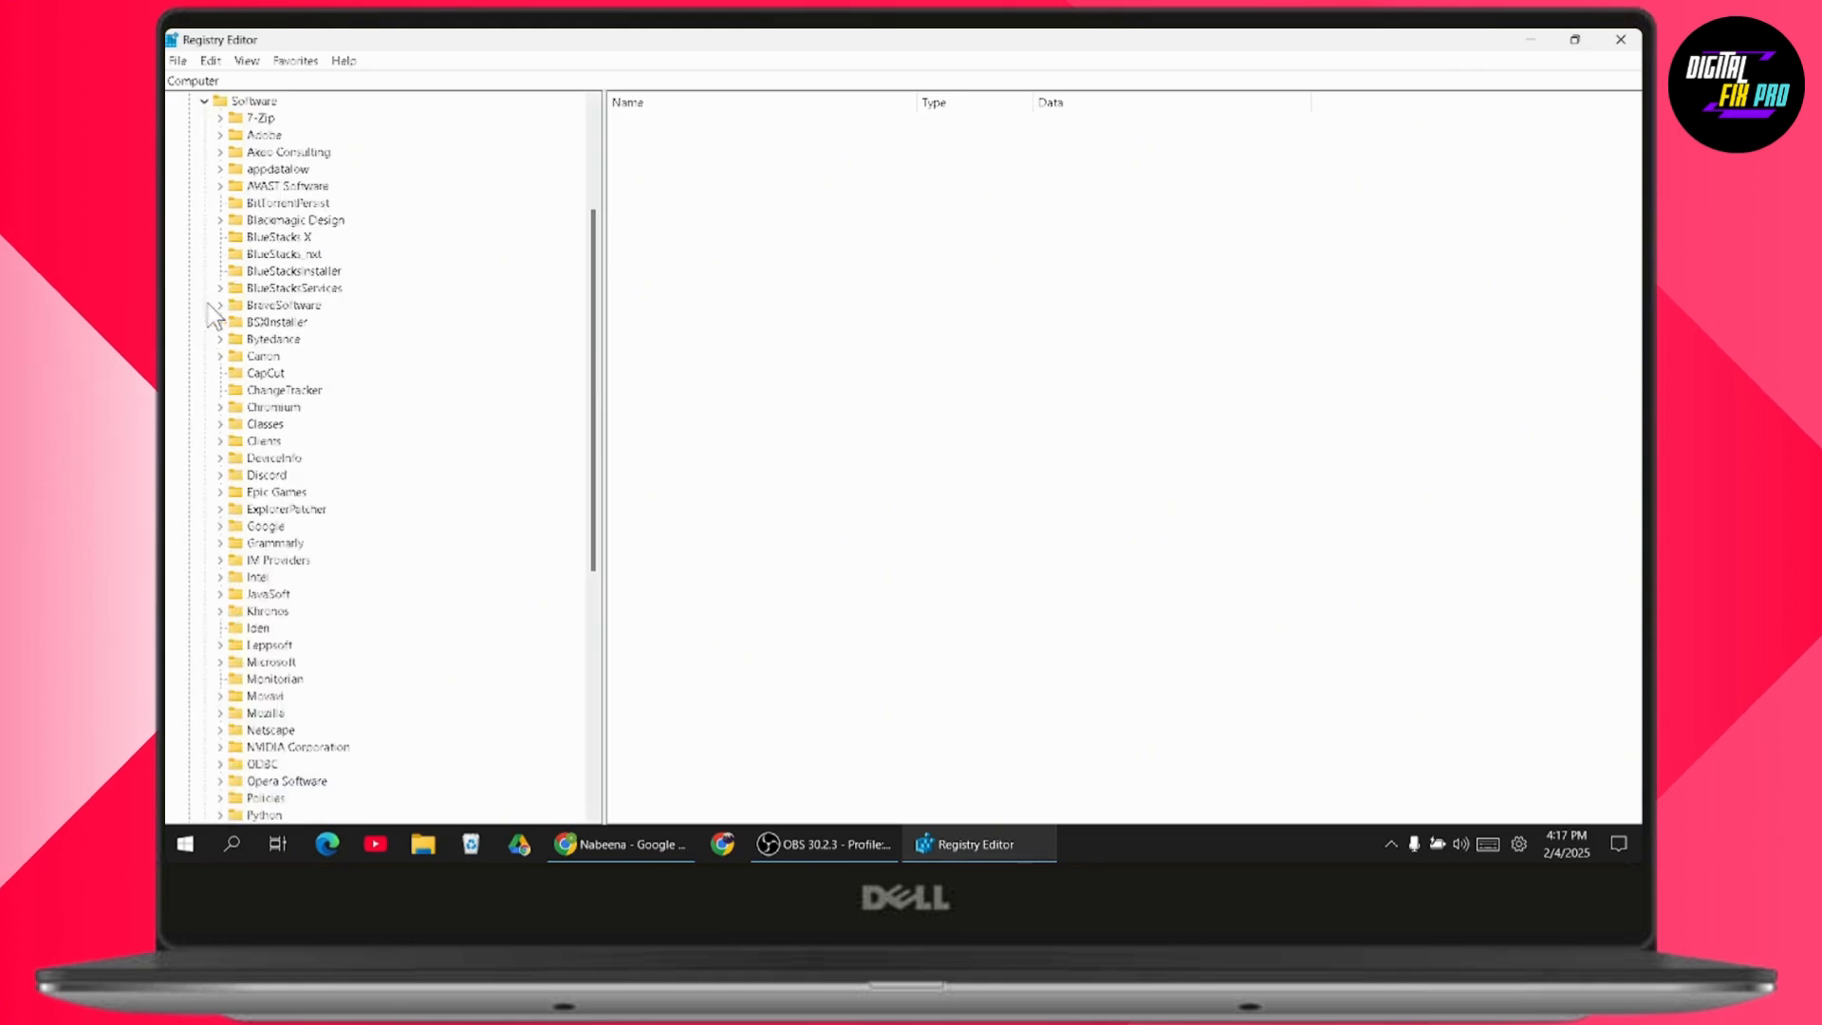
Step: Locate CurrentVersion under HKEY_CURRENT_USER\Software\Microsoft\Windows and bring up its key actions
scroll("down", 3)
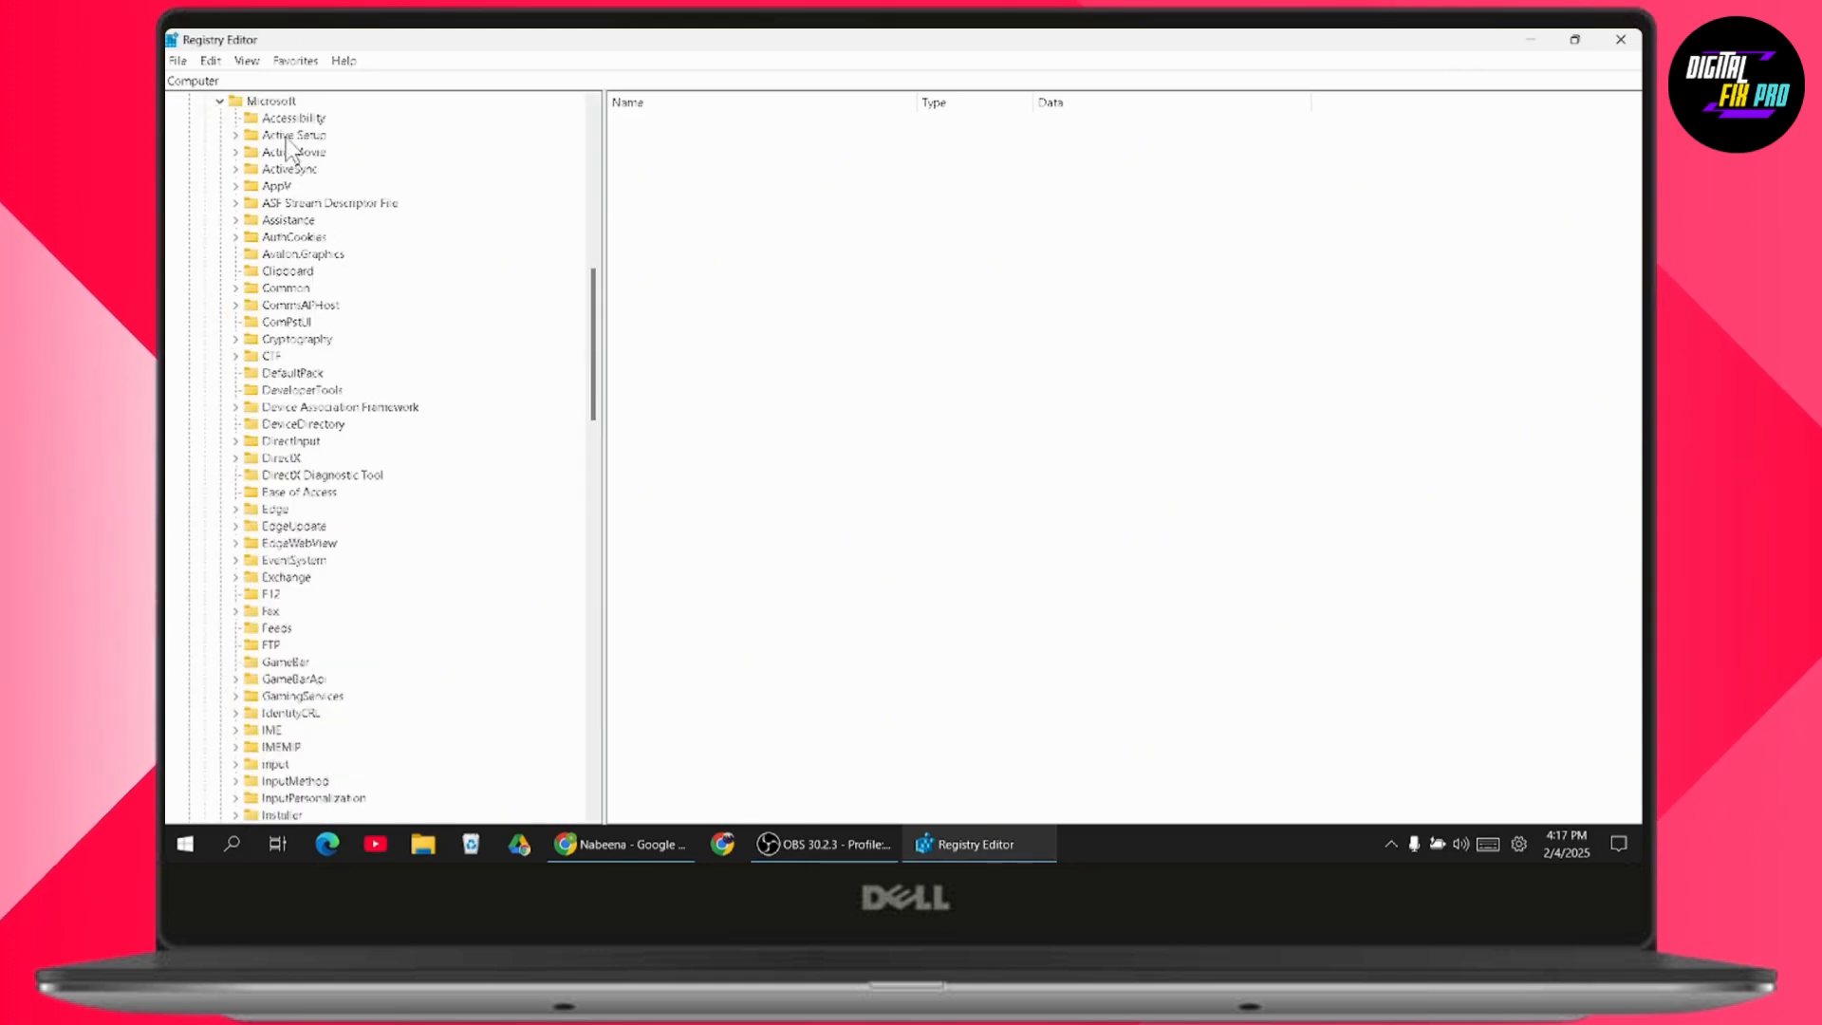
scroll("down", 3)
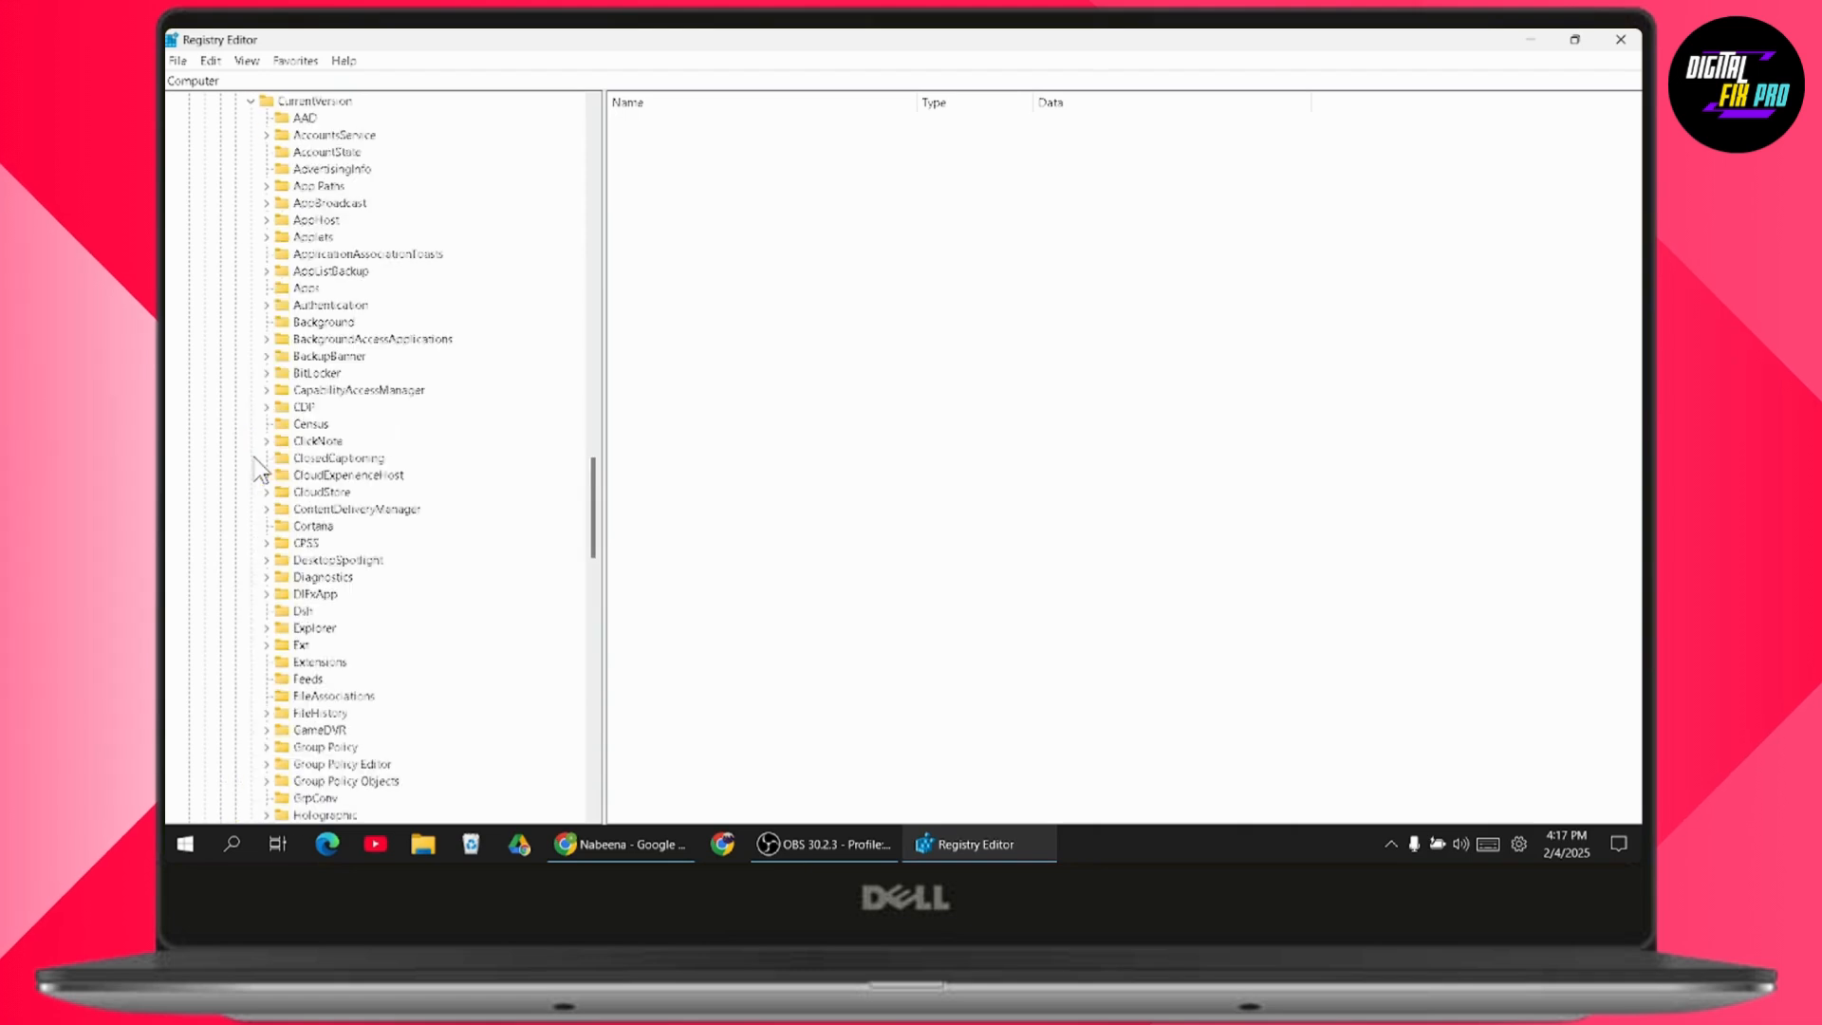
scroll("down", 3)
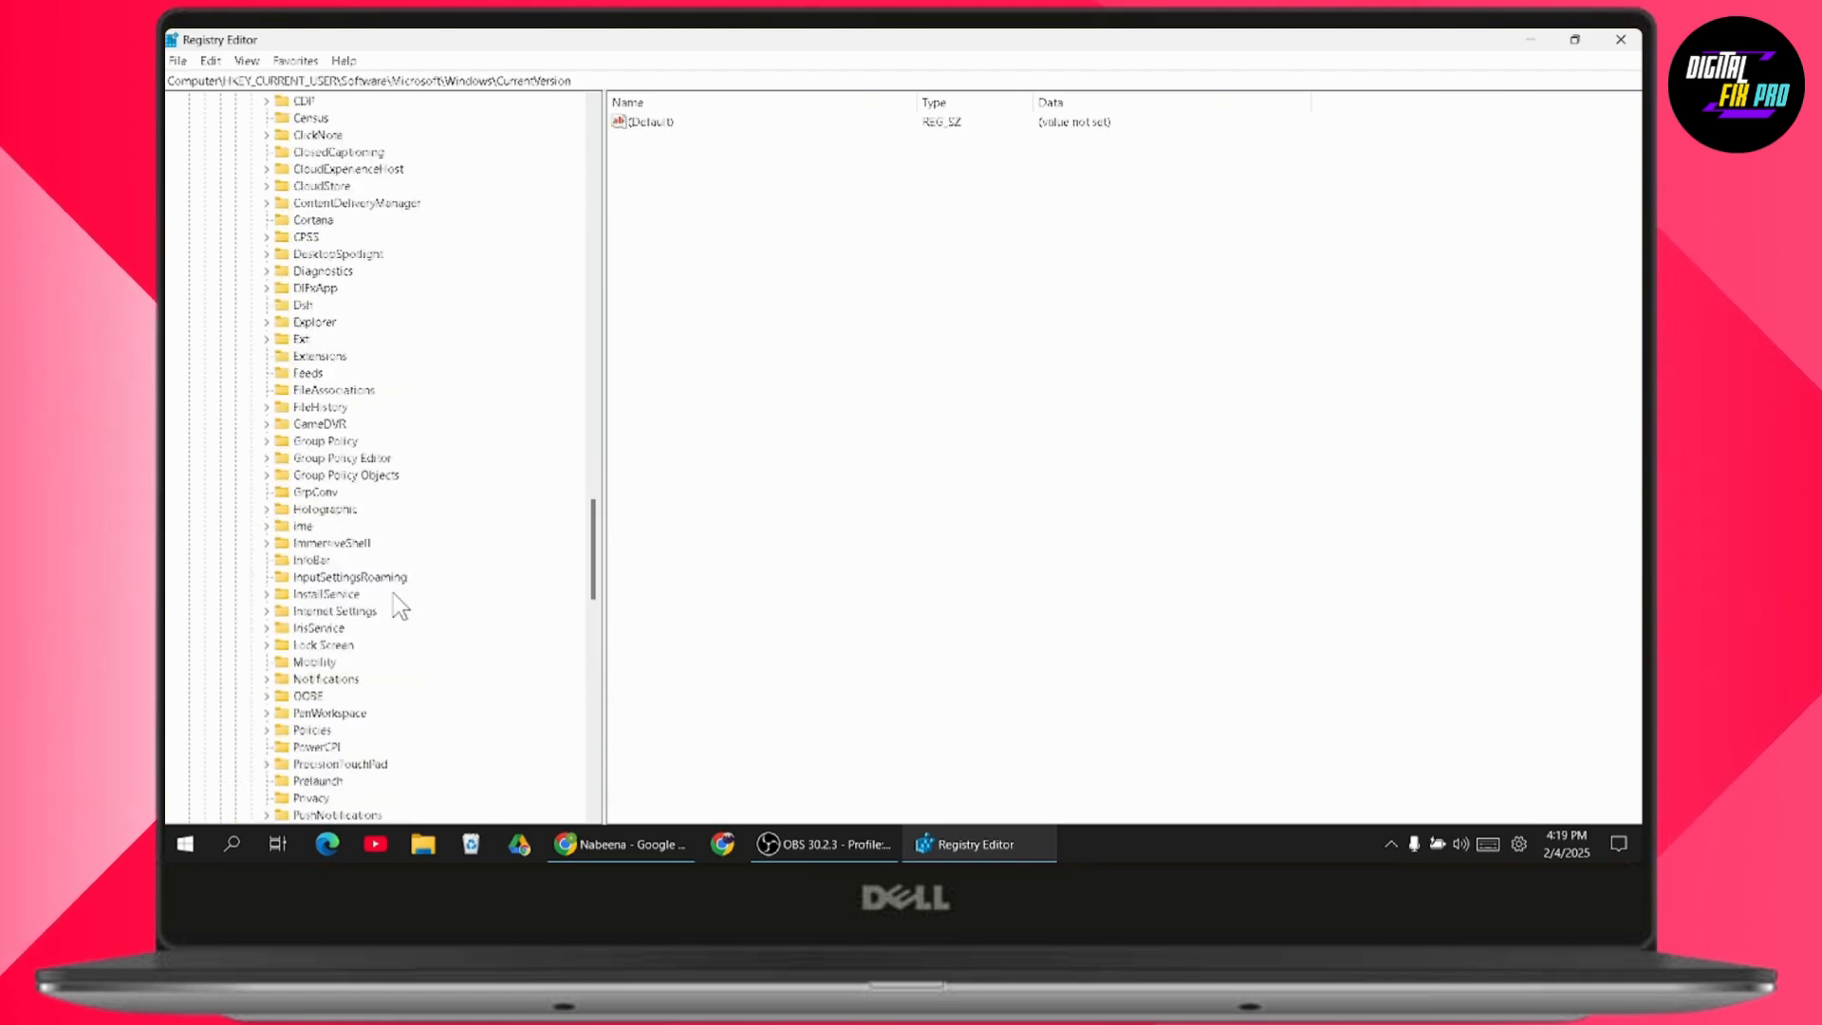
scroll("down", 3)
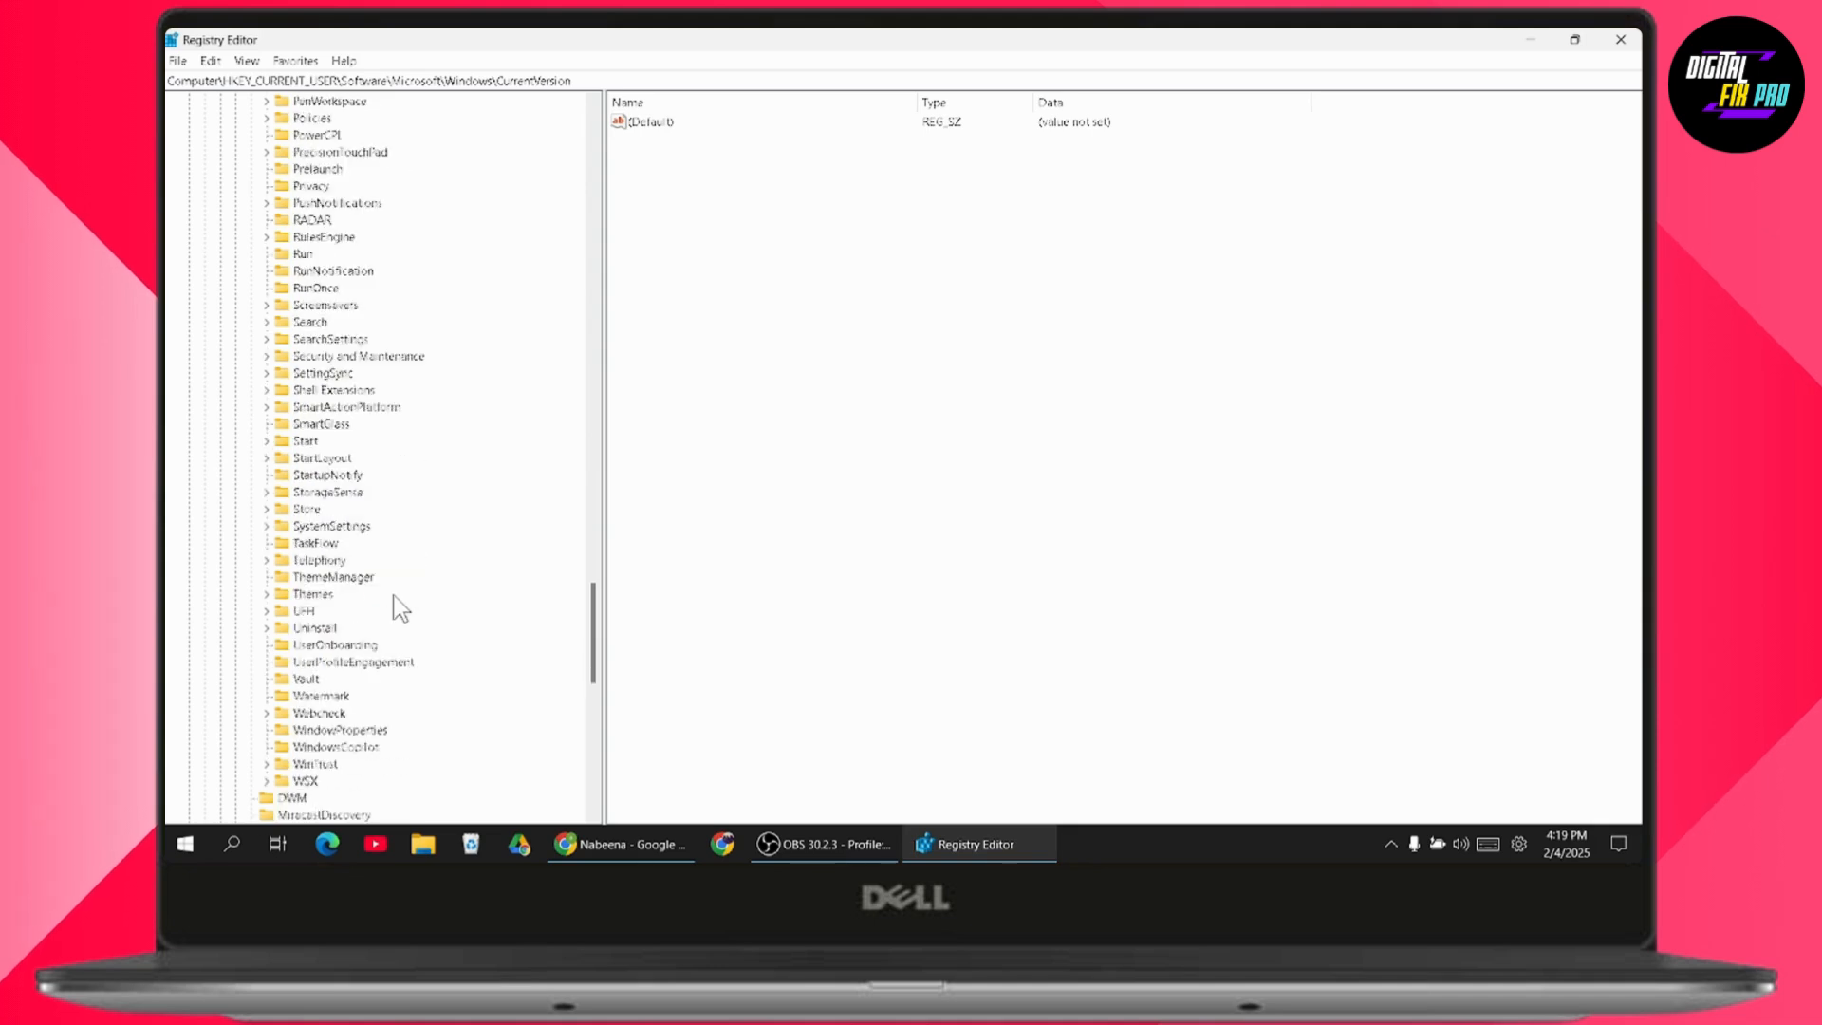
scroll("down", 3)
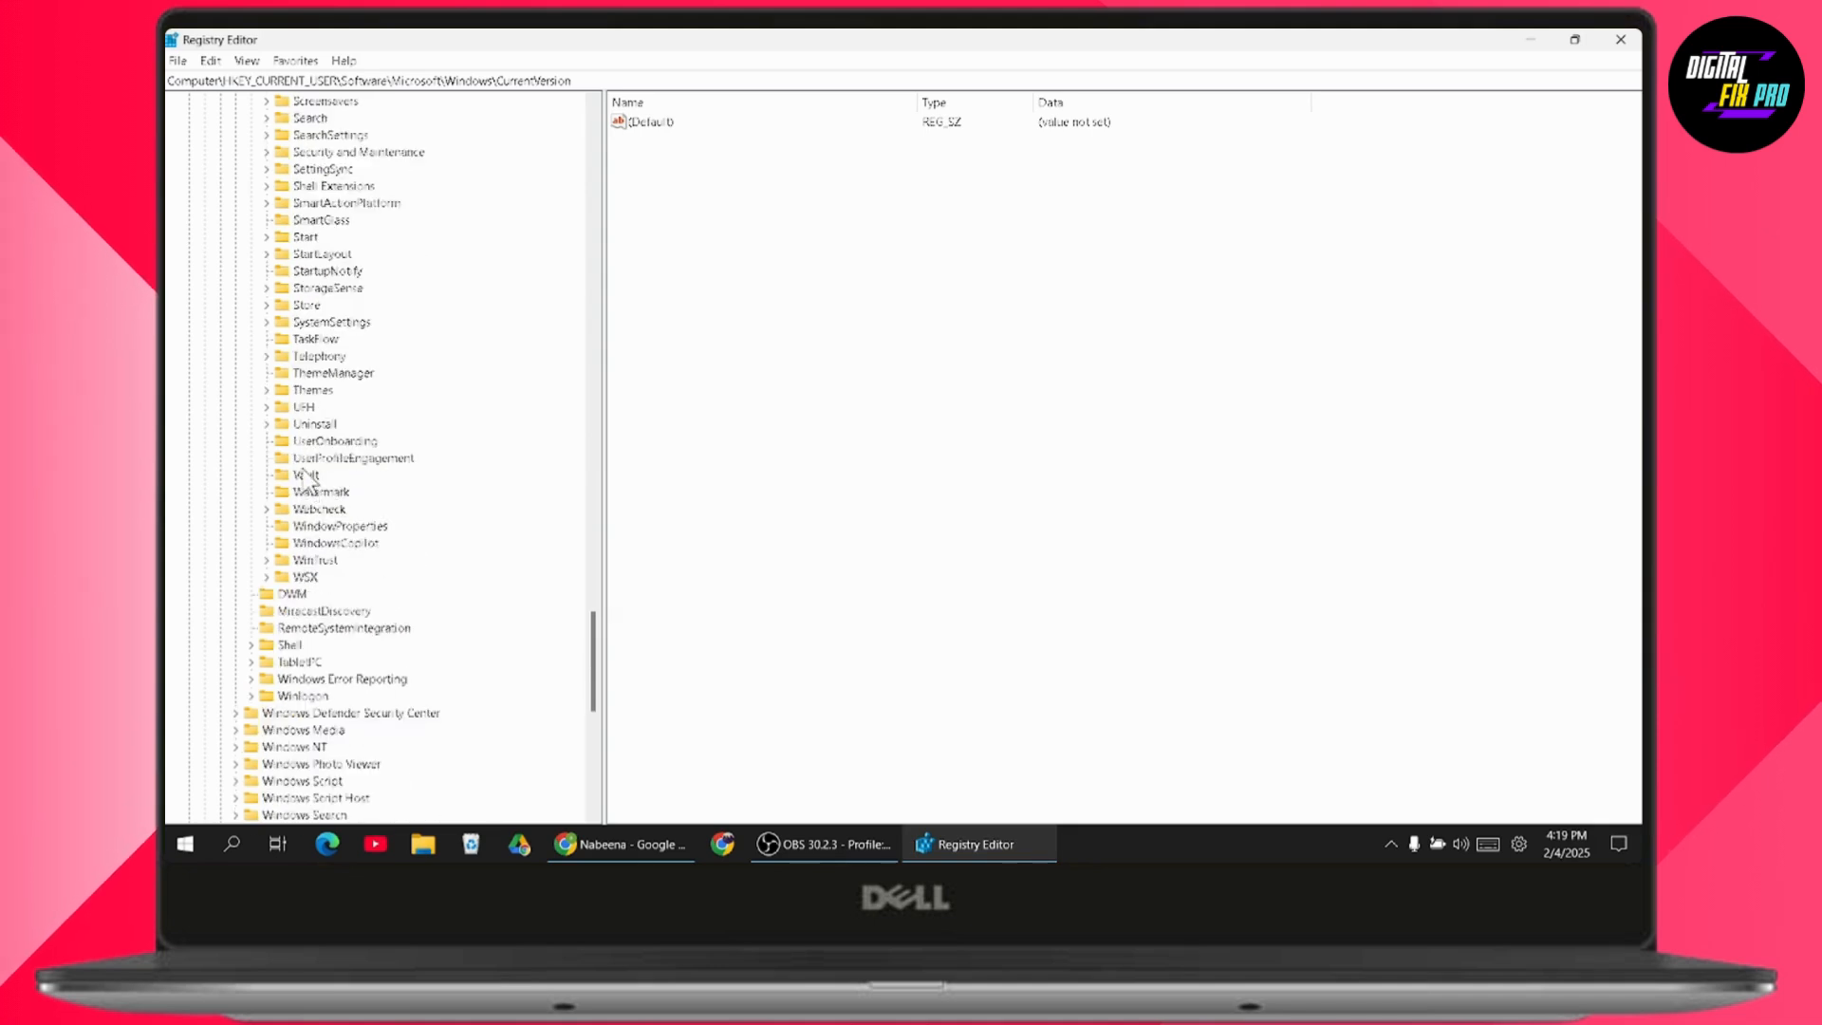
scroll("up", 3)
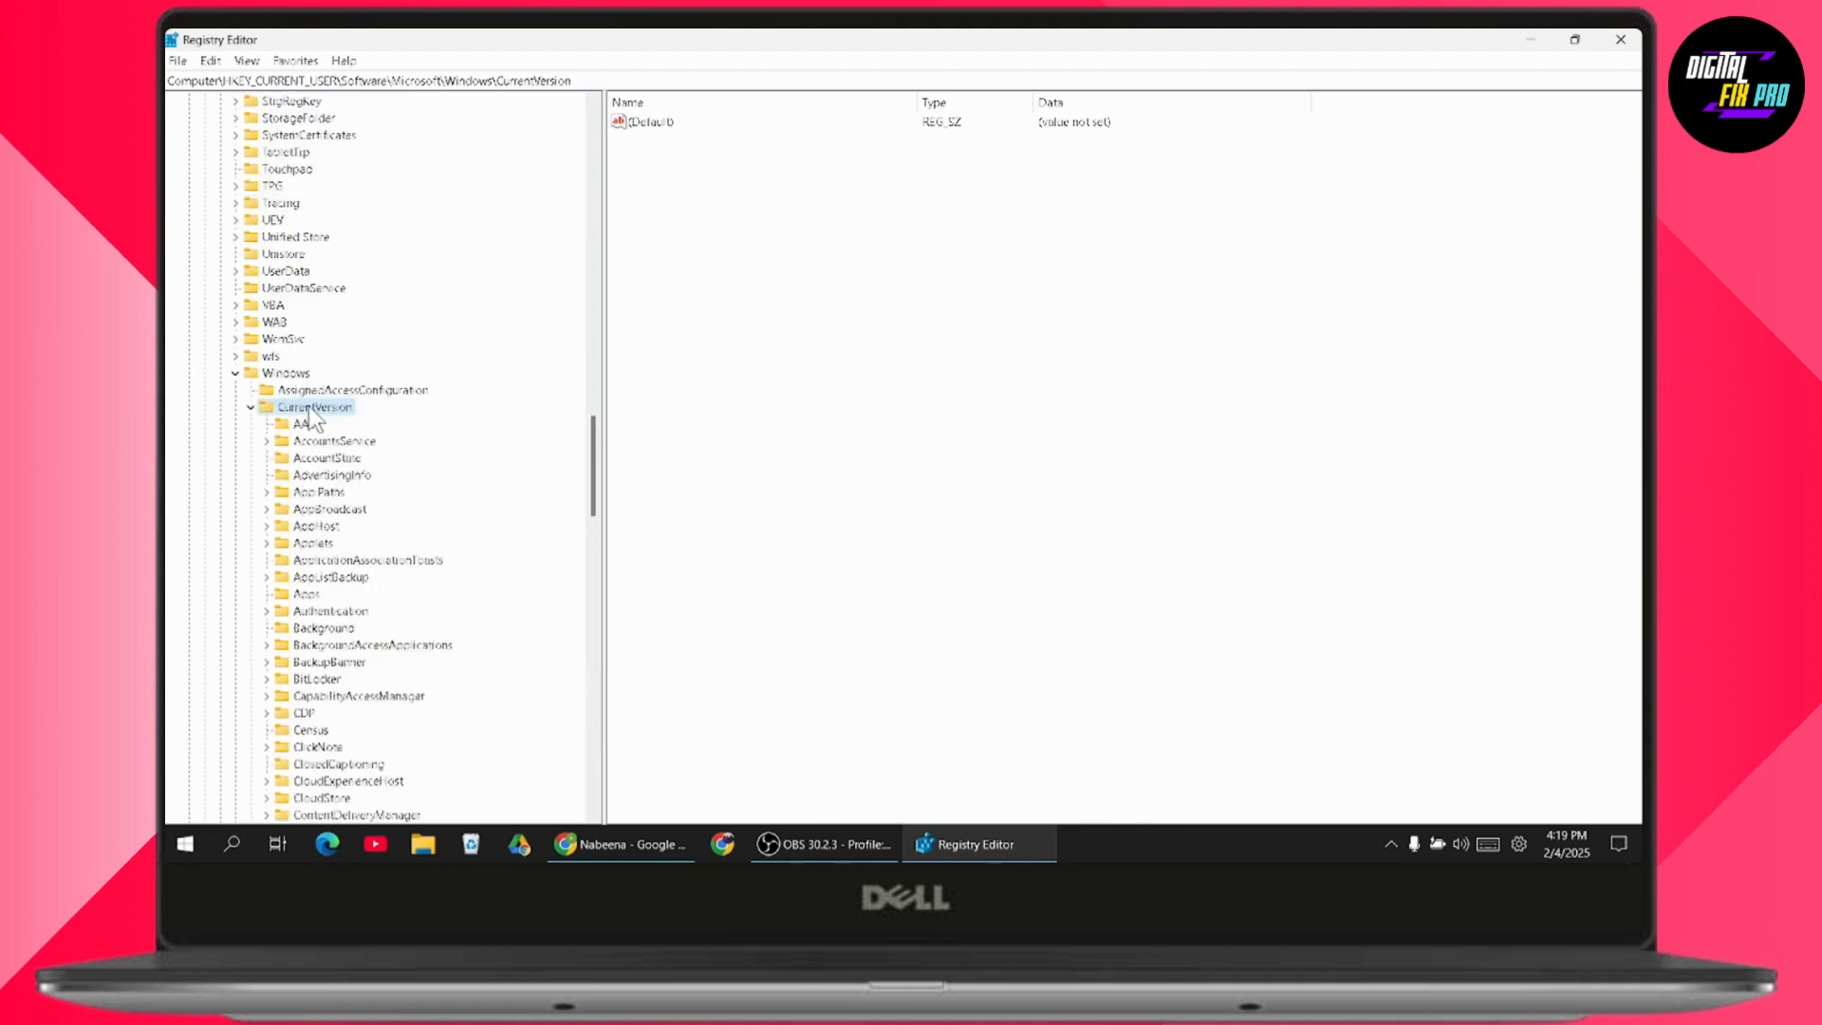
right_click(313, 406)
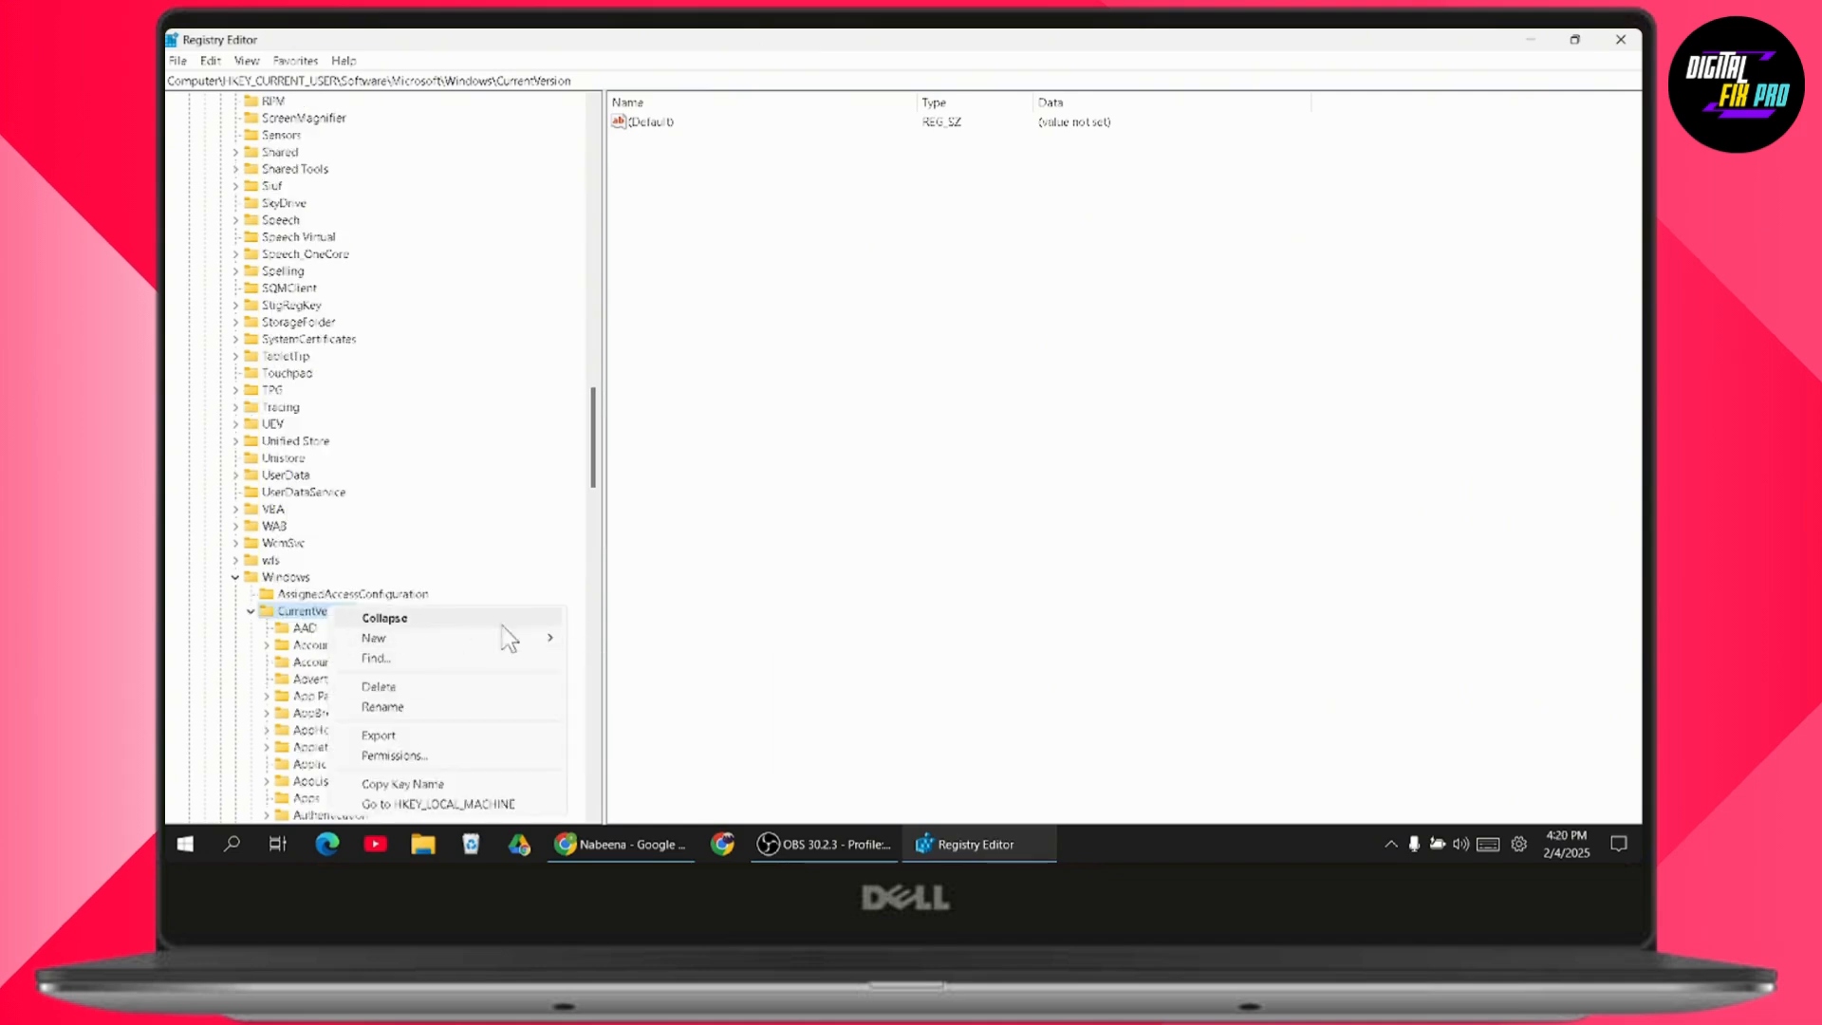
left_click(385, 617)
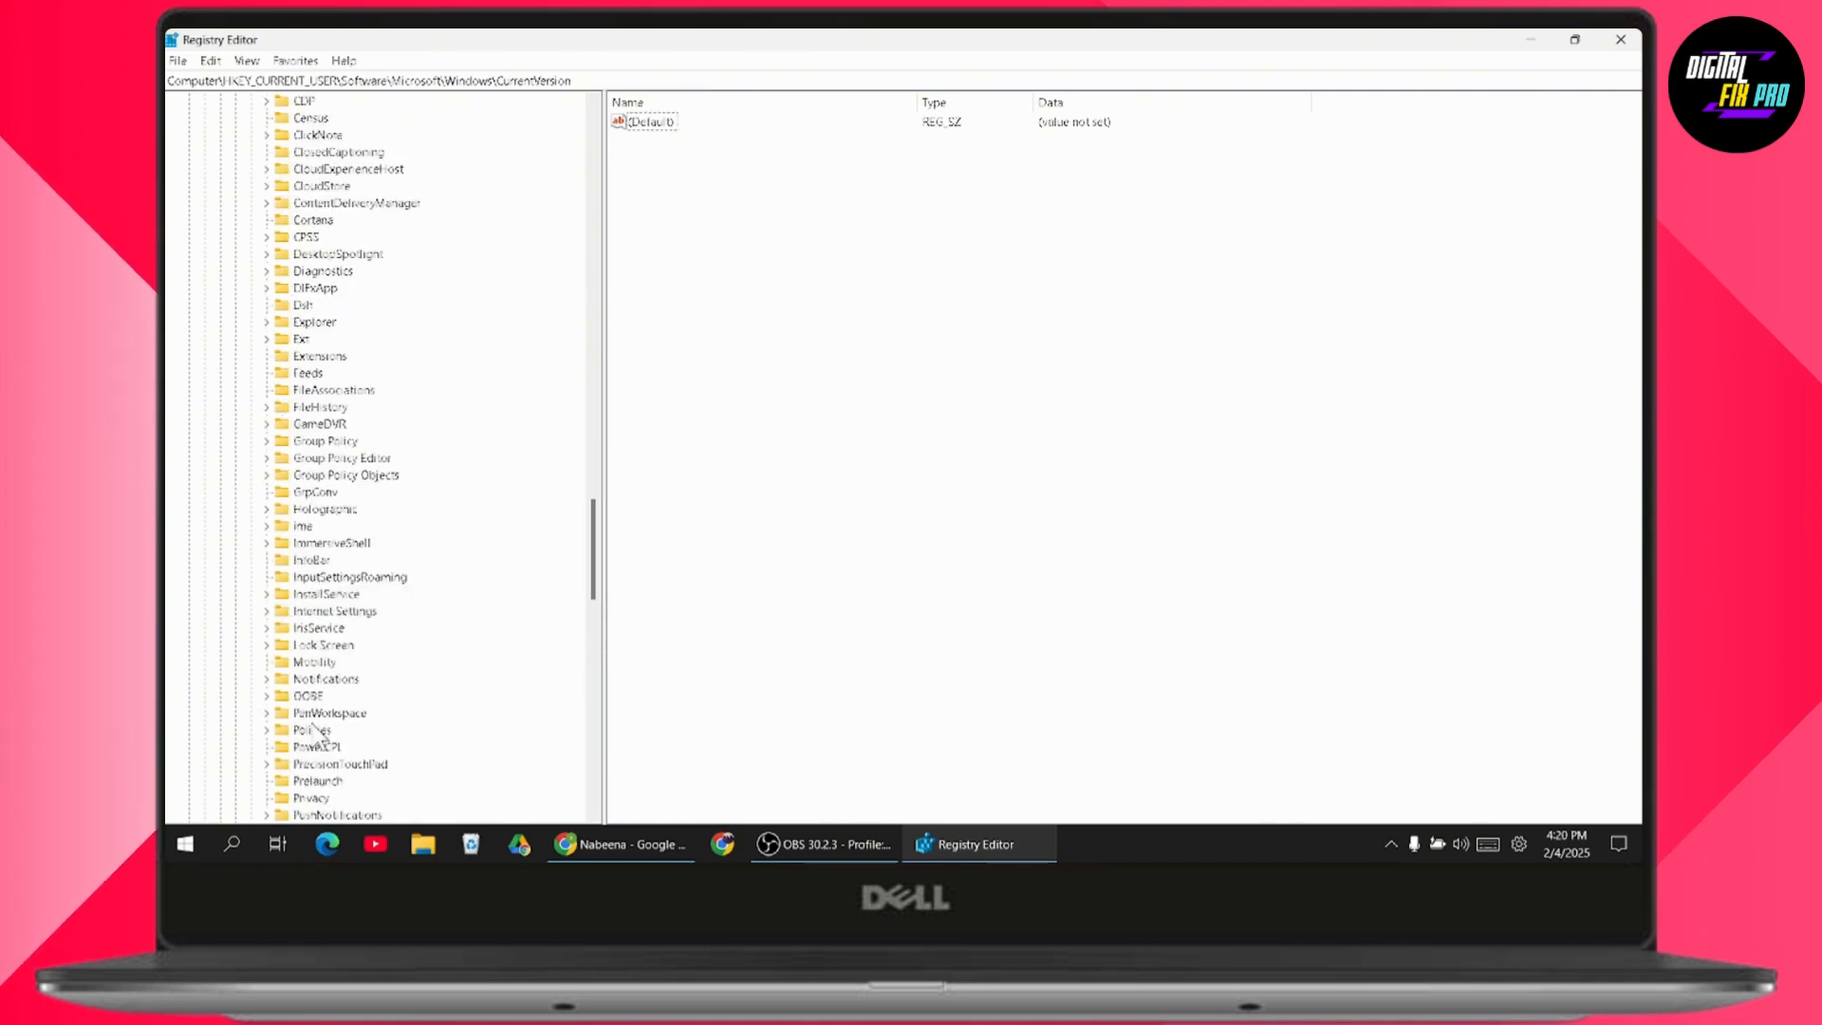
scroll("down", 3)
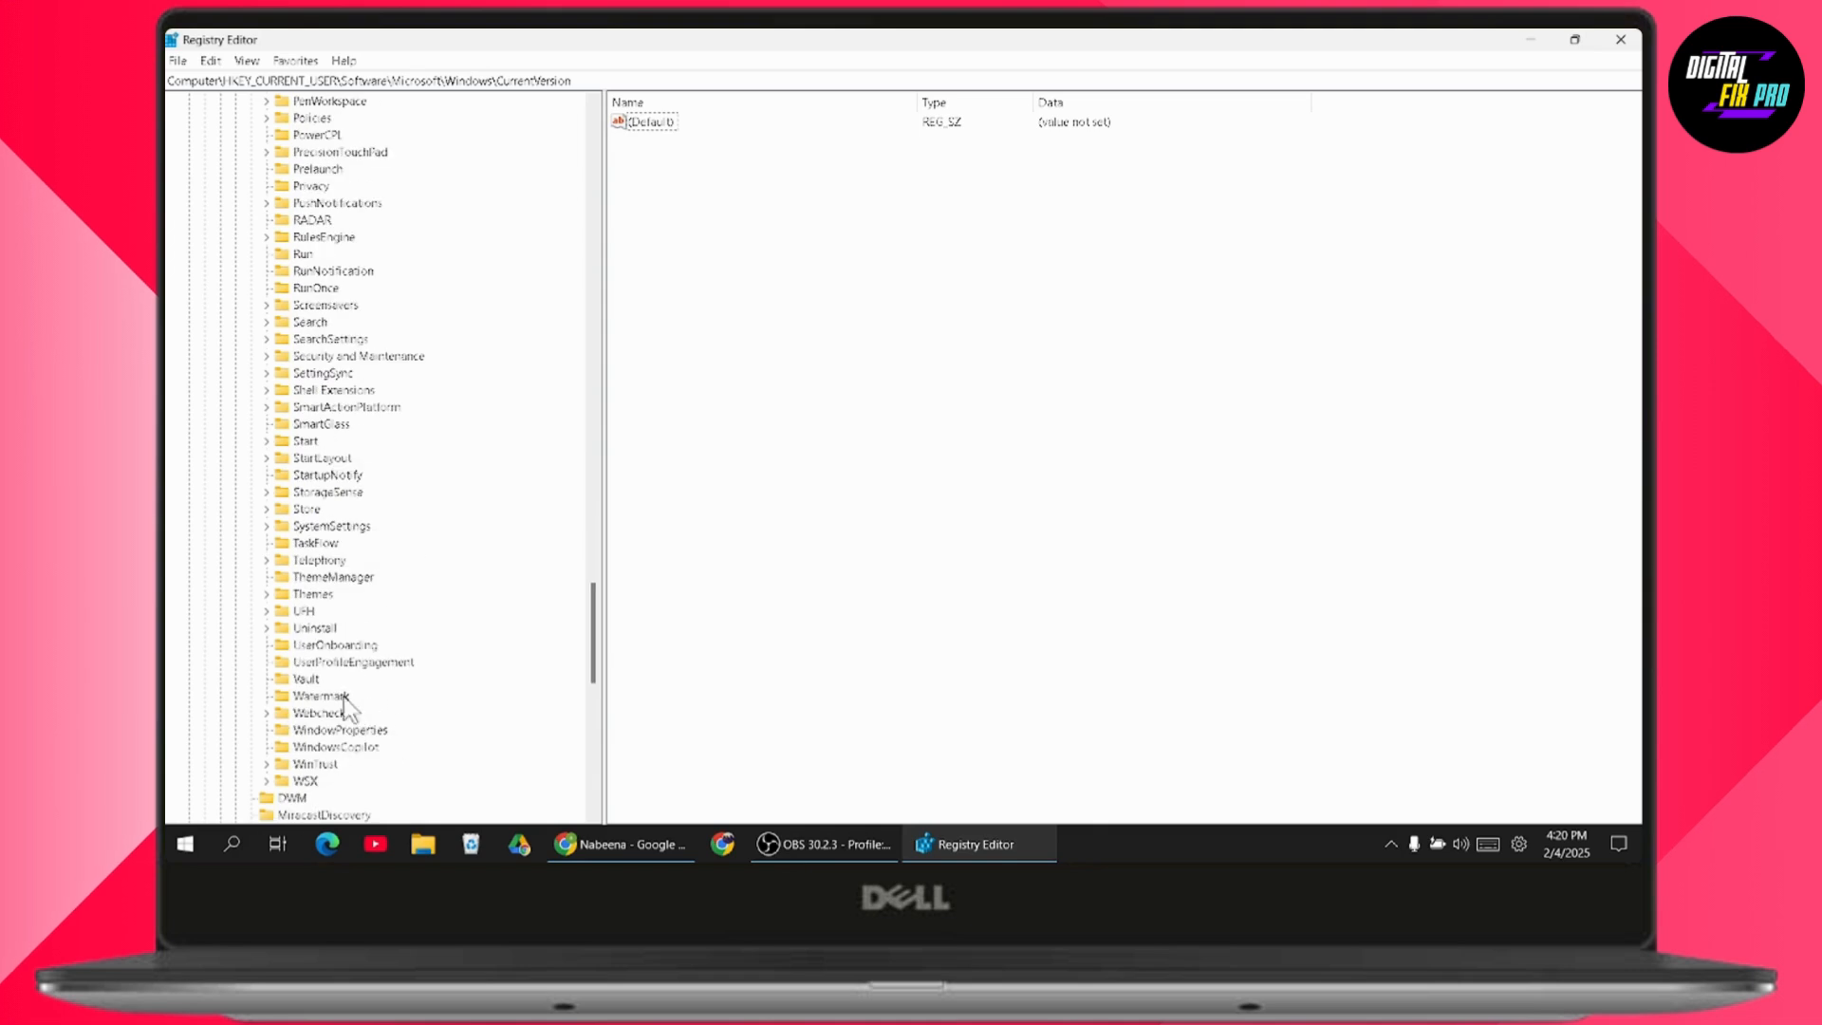
mouse_move(858, 311)
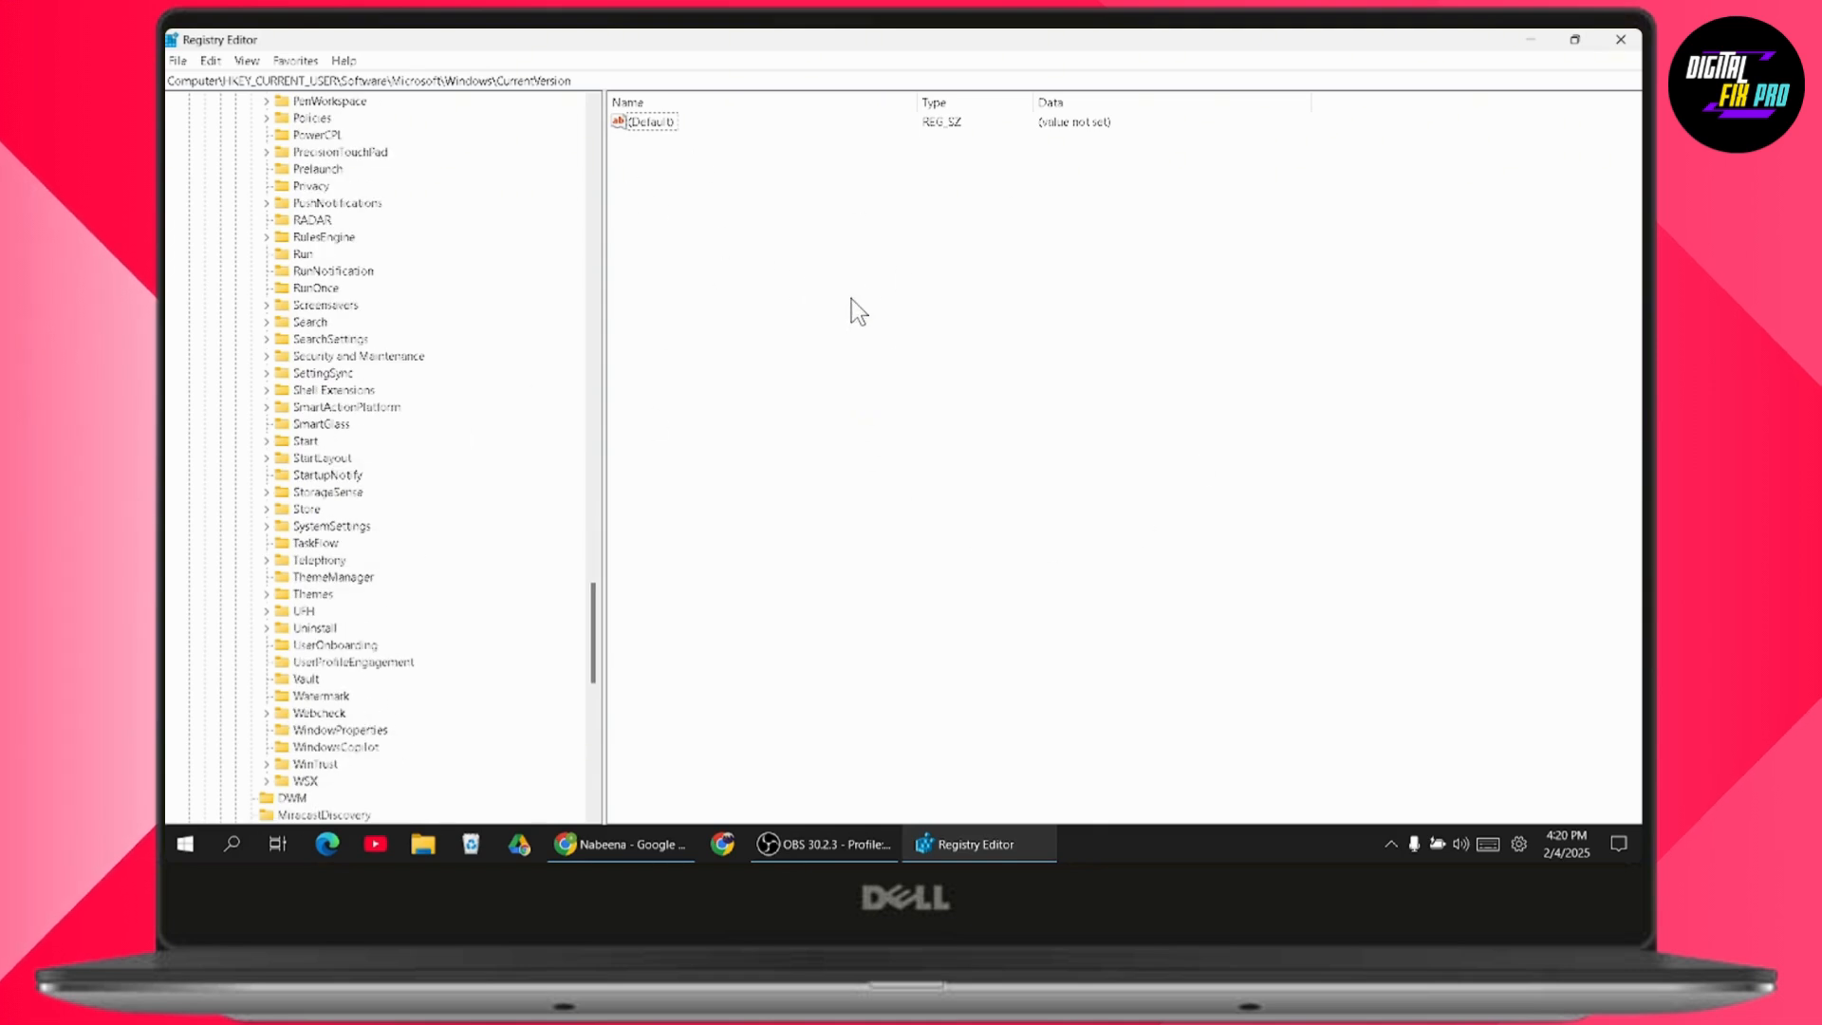
Step: Create a new DWORD (32-bit) value named EnableOutsideModeFeature in CurrentVersion
right_click(858, 309)
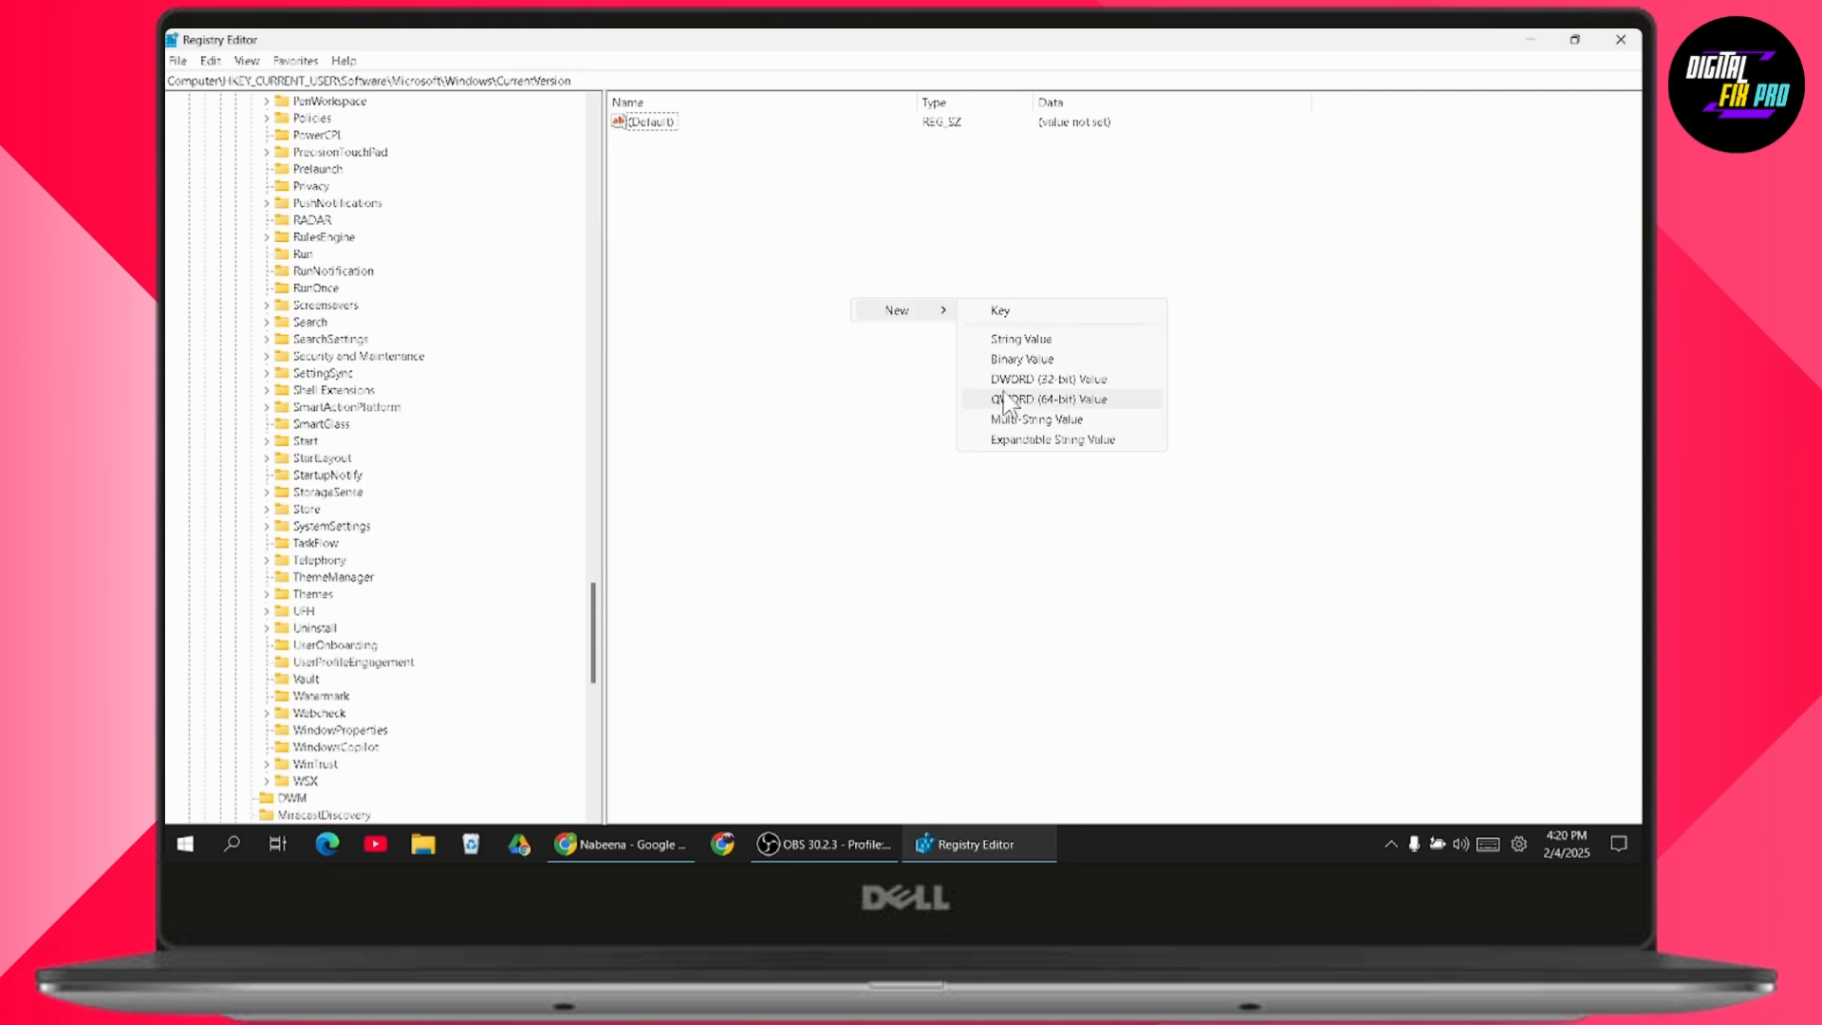
left_click(1048, 398)
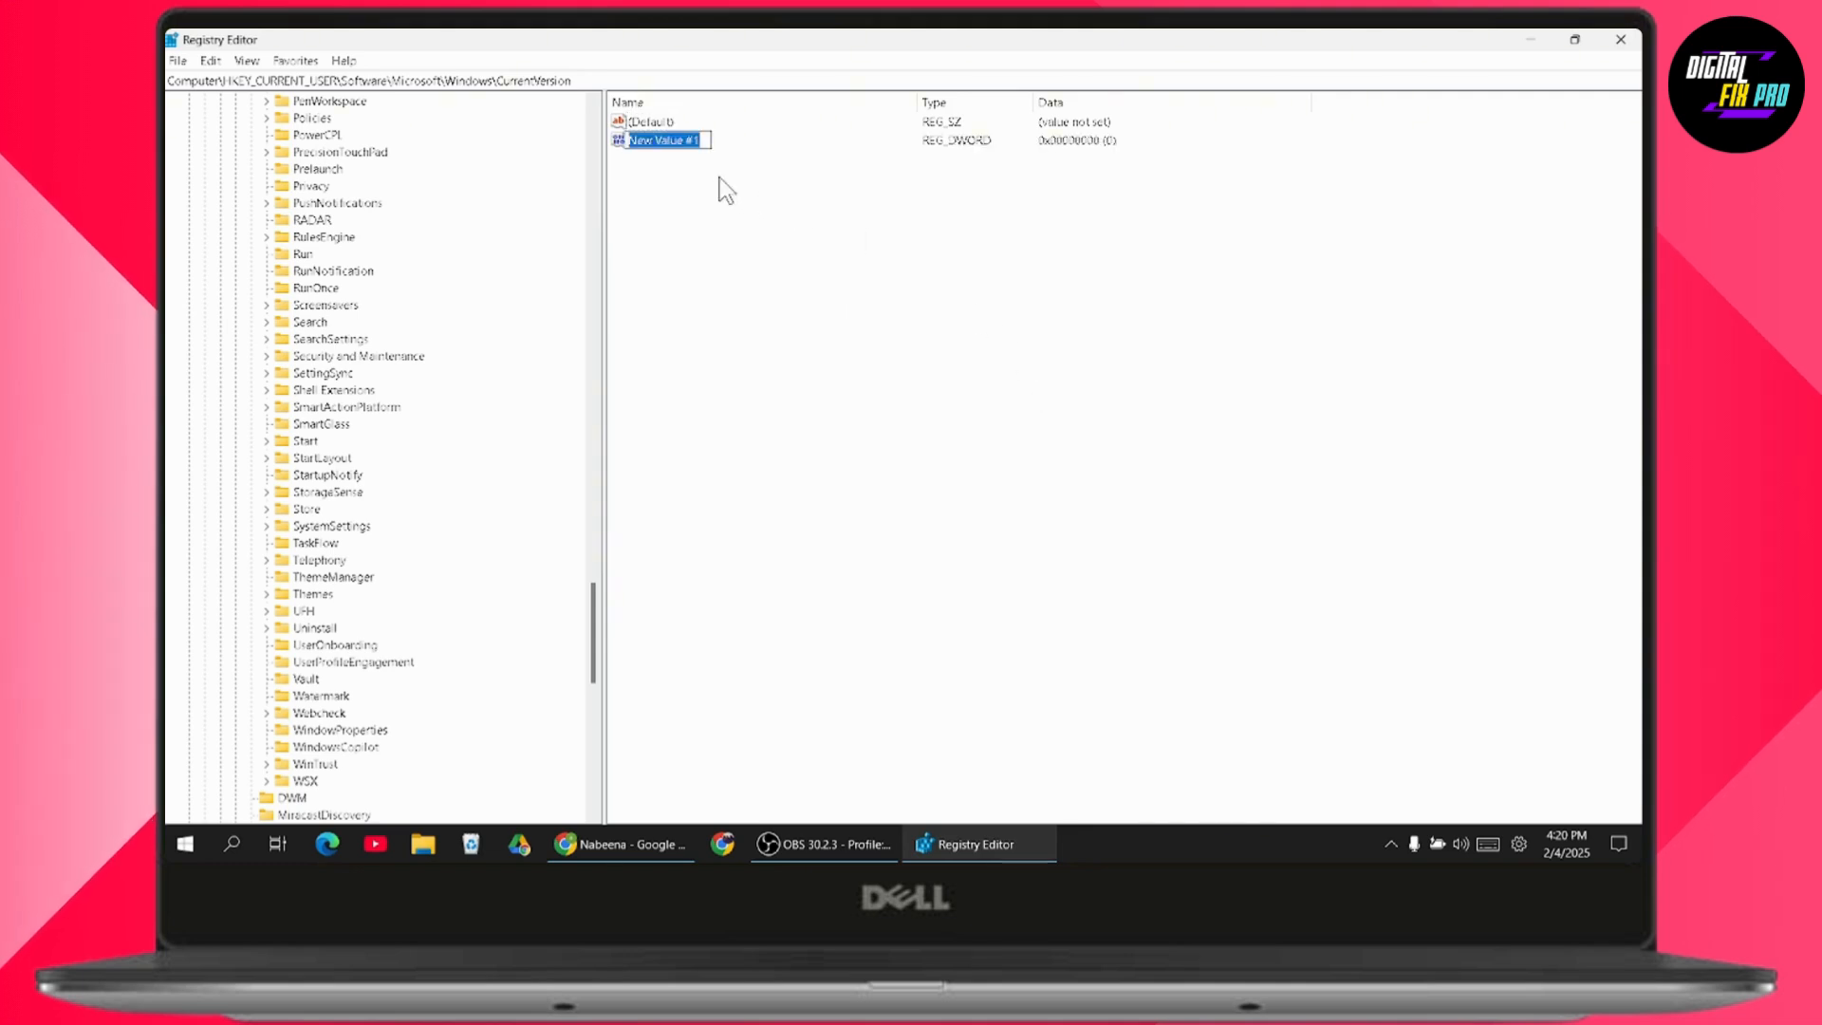
type("Enableoutsidemodefeature")
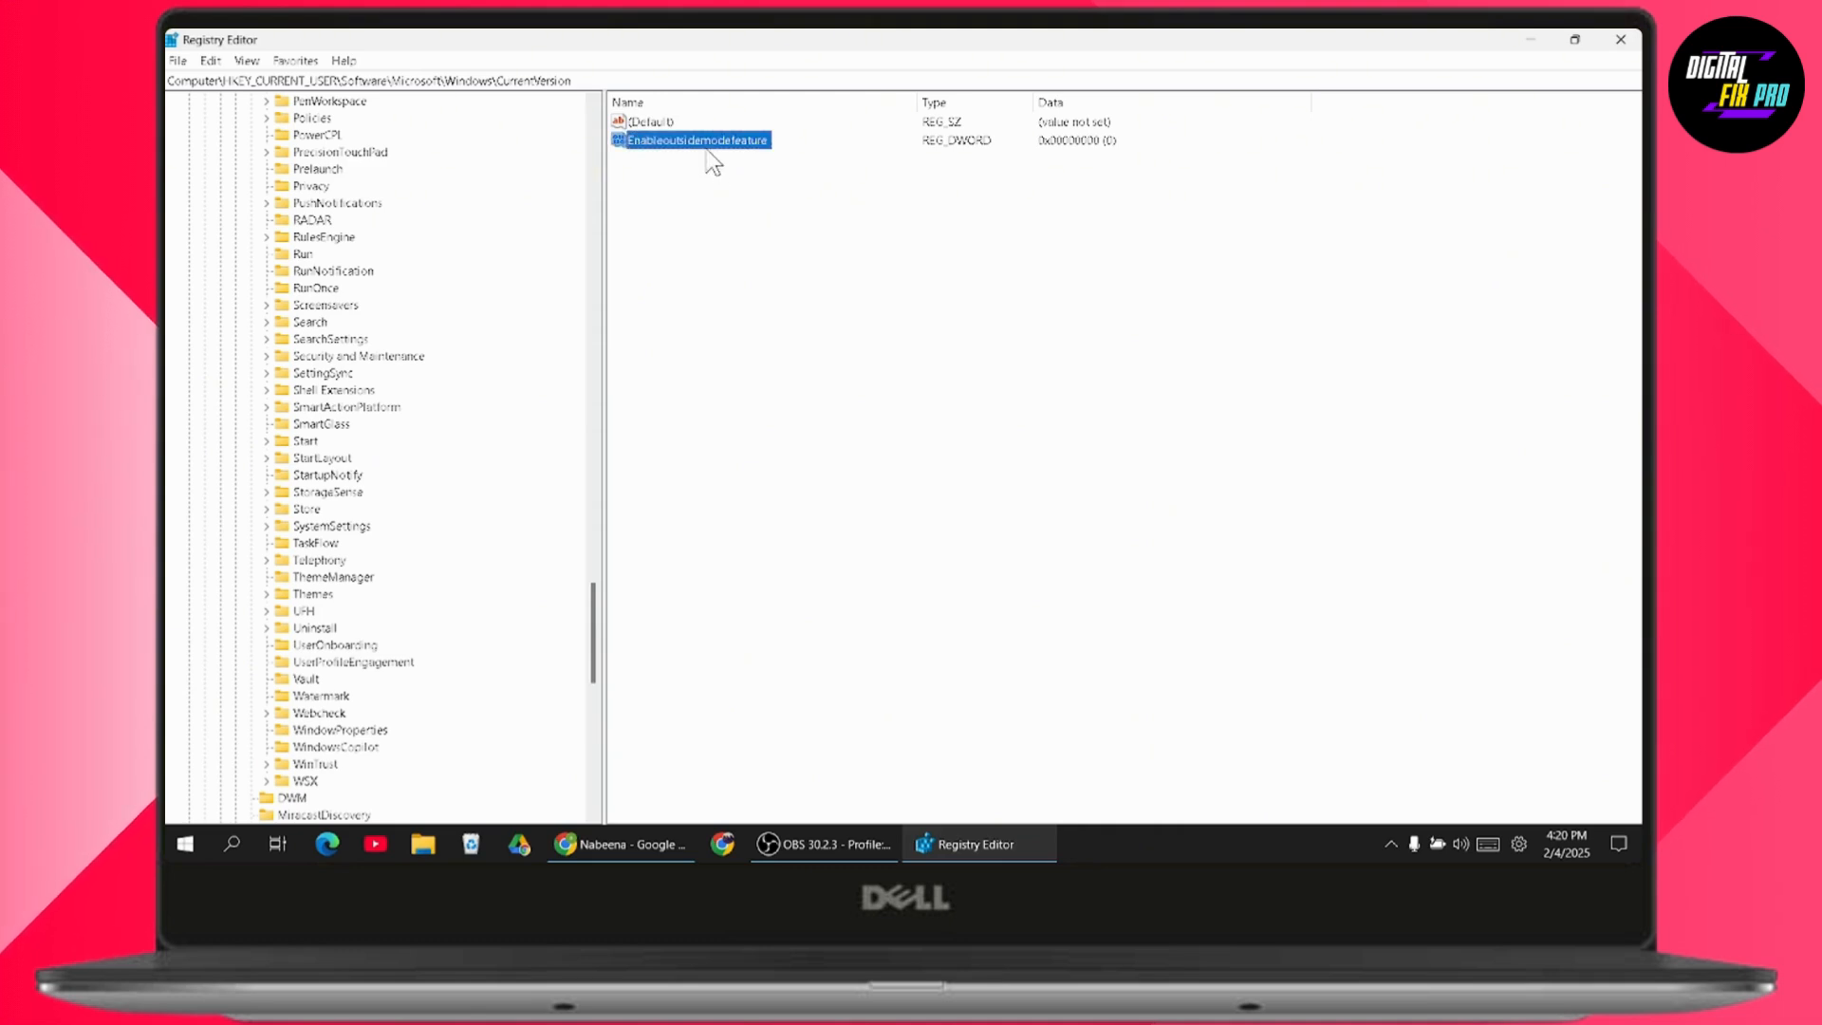
Step: Change EnableOutsideModeFeature's value data from 0 to 1
double_click(695, 138)
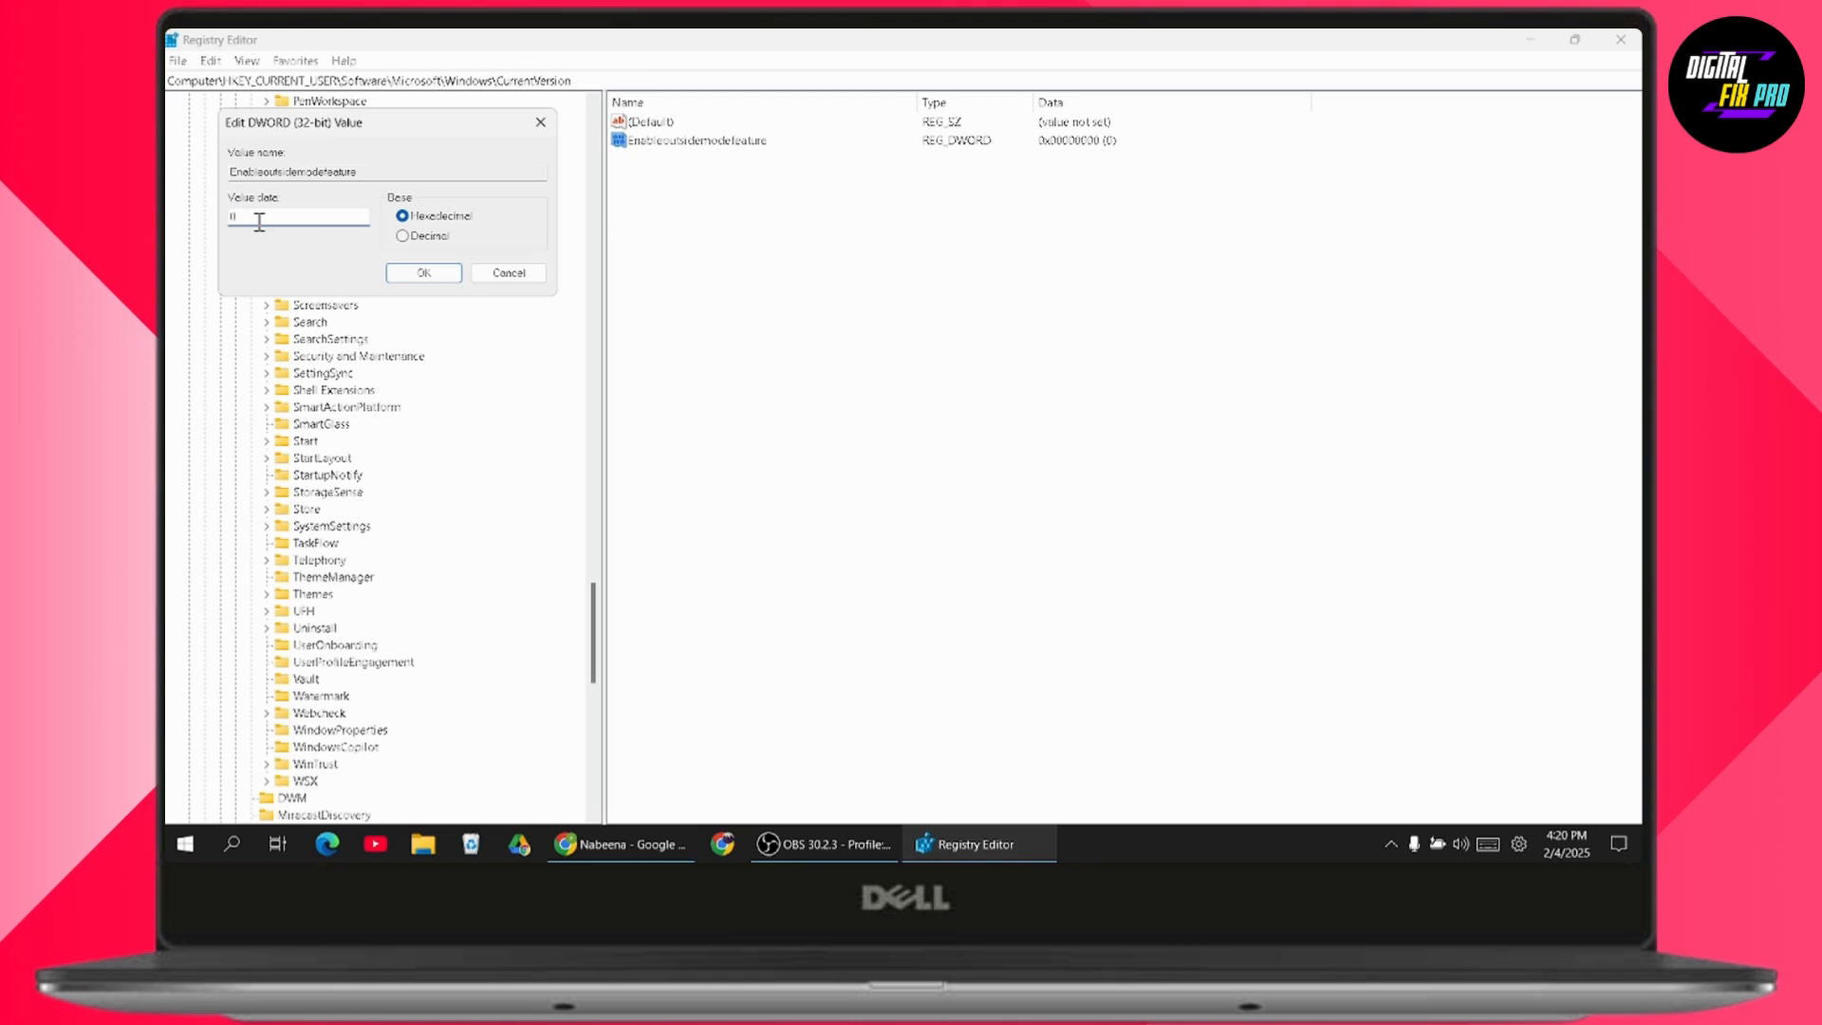
type("1")
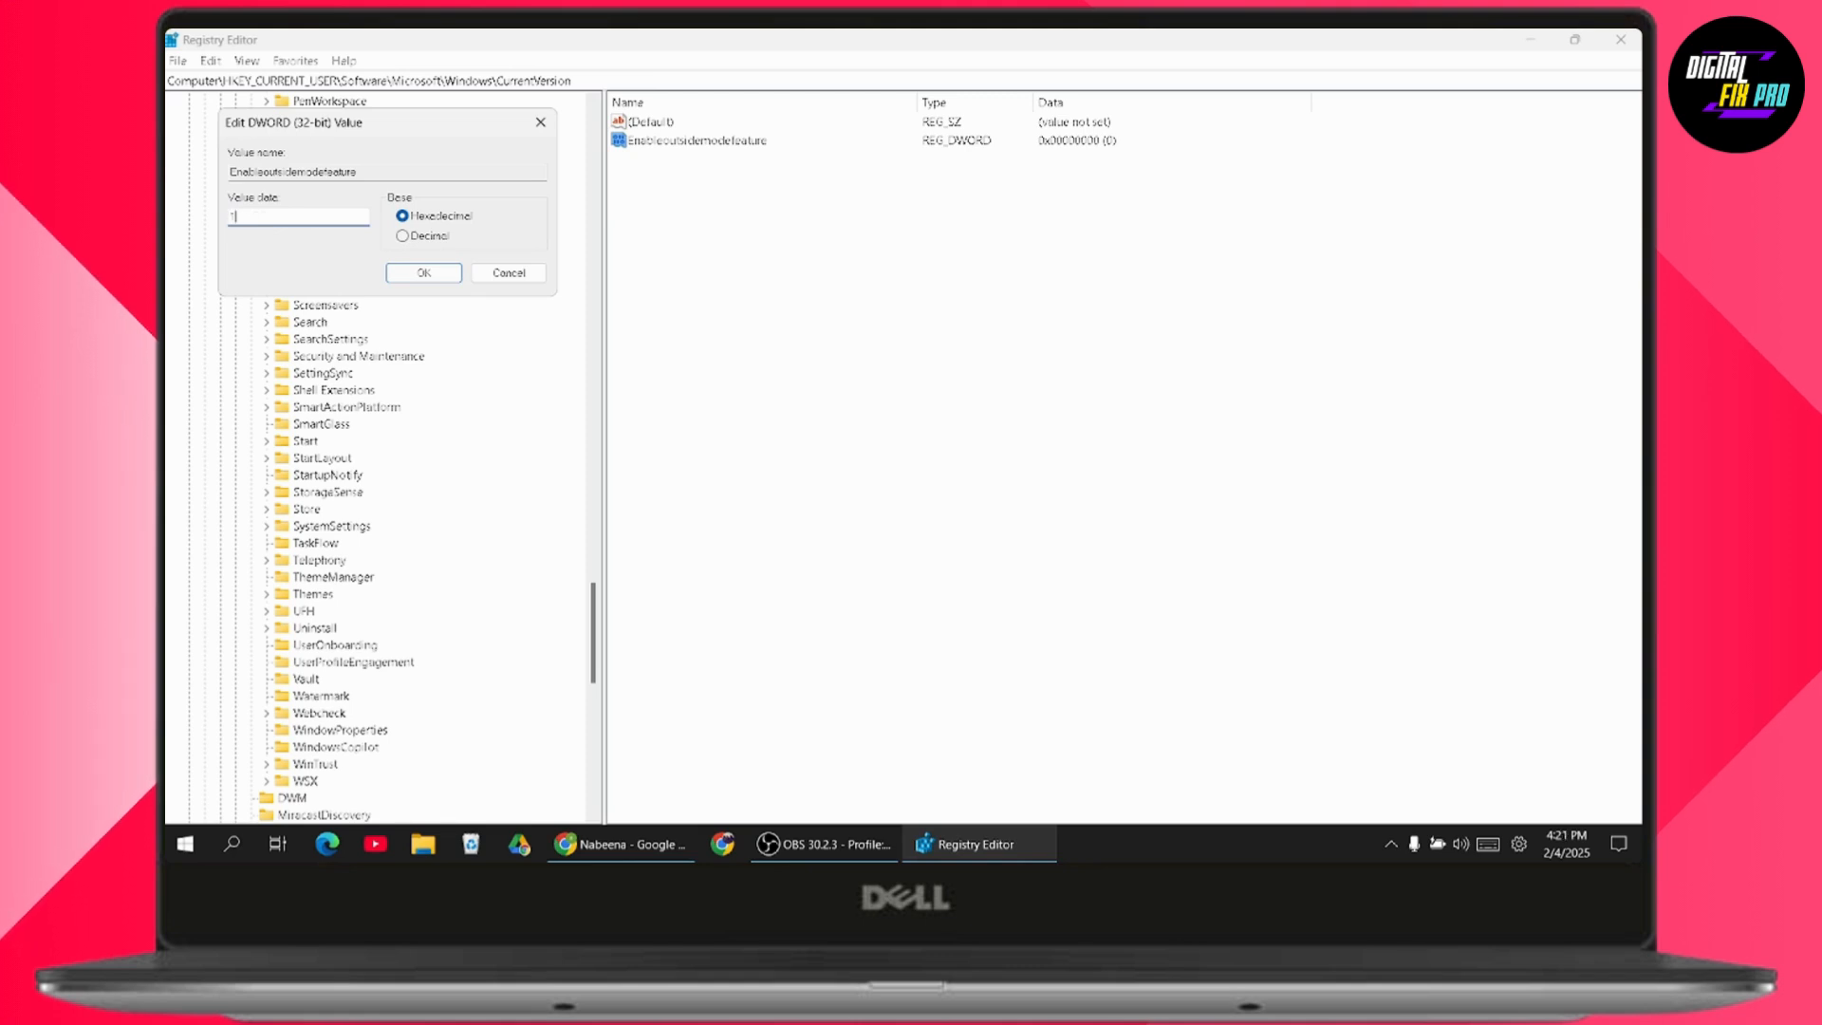
left_click(421, 271)
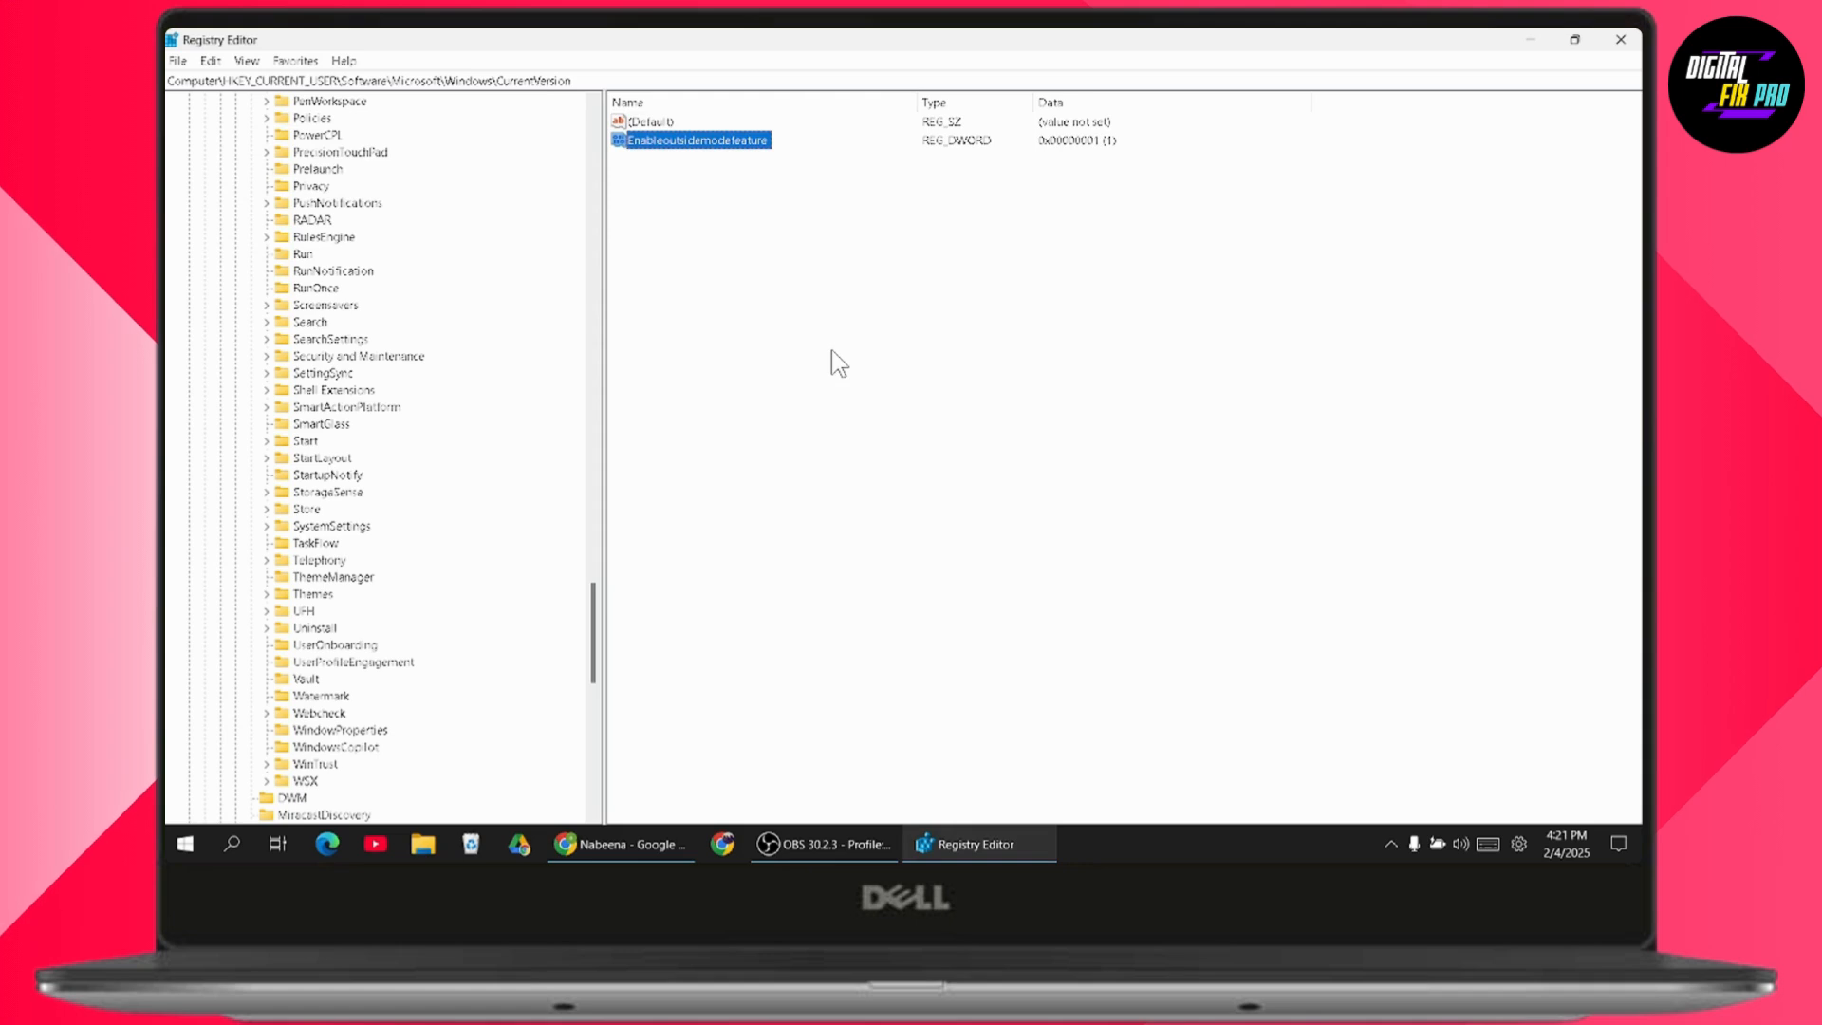
mouse_move(774, 339)
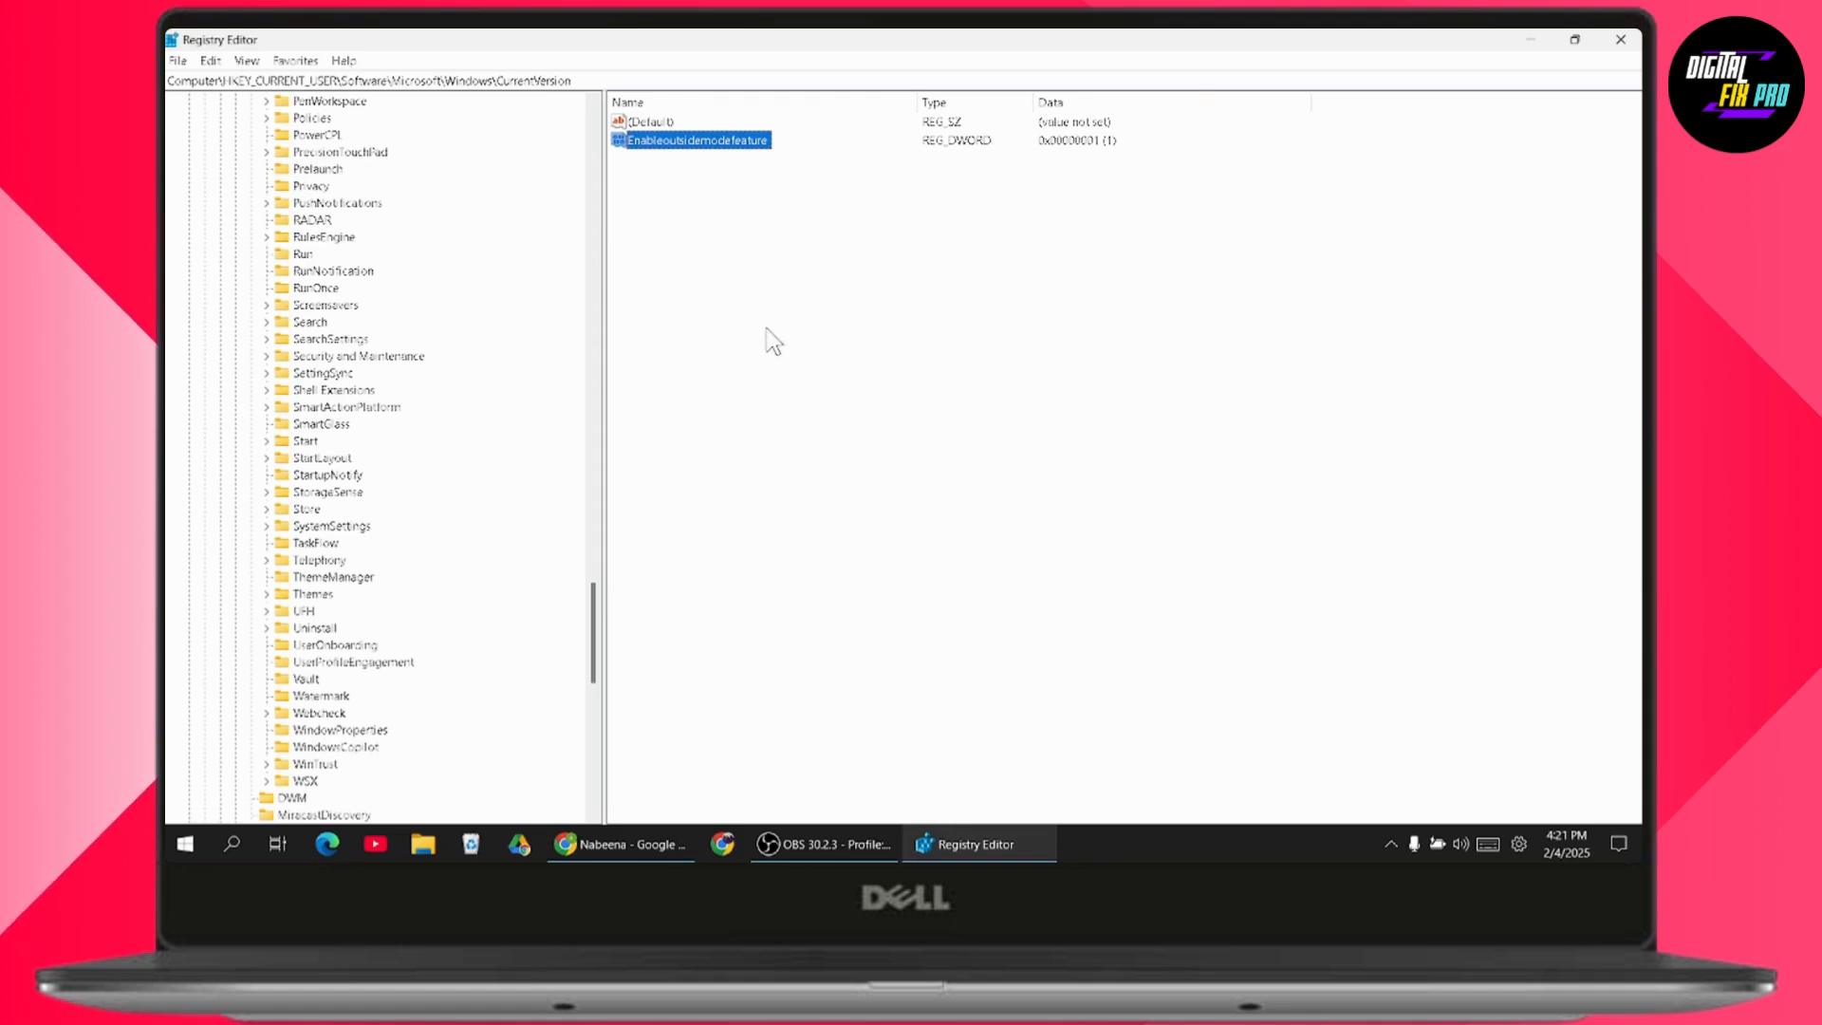
mouse_move(761, 209)
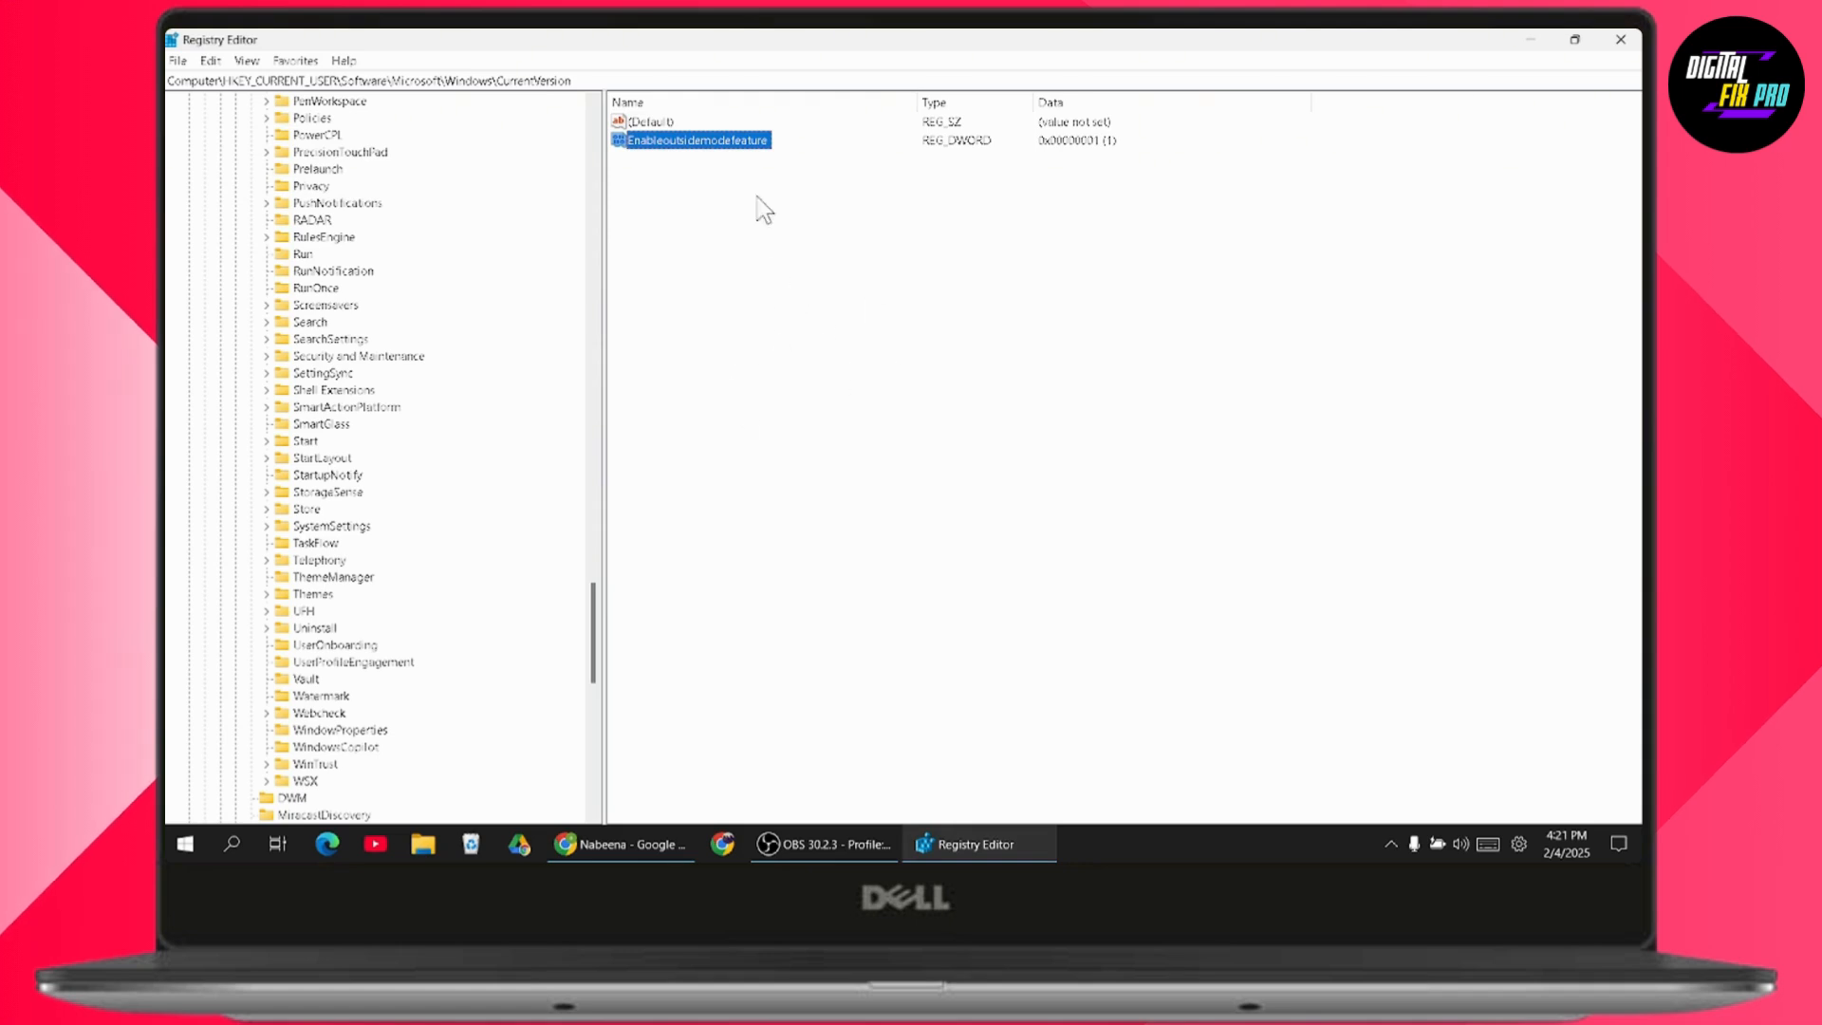